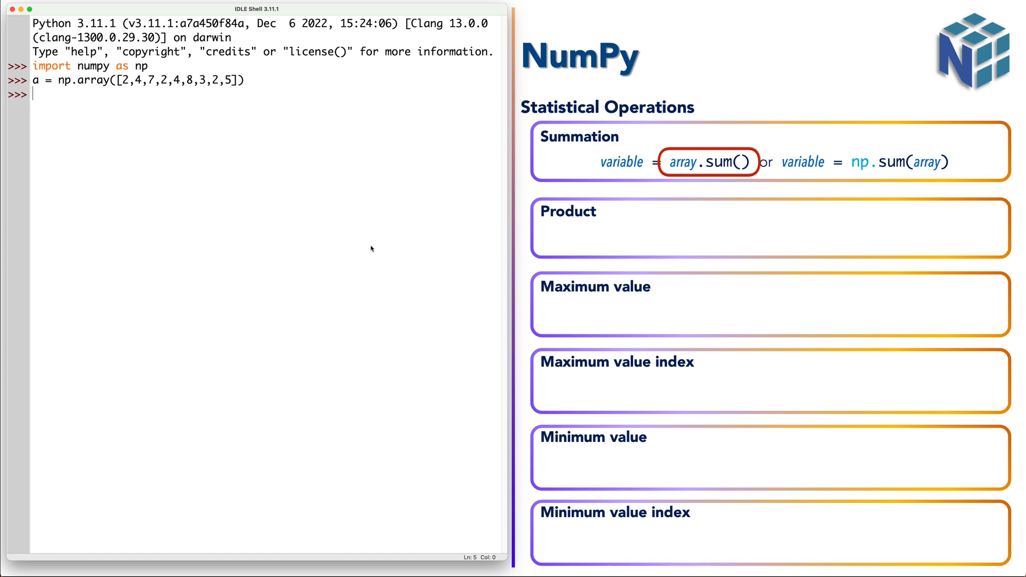
Step: Enter a.sum() and np.sum(a), each returning the array total 37
type("a.sum")
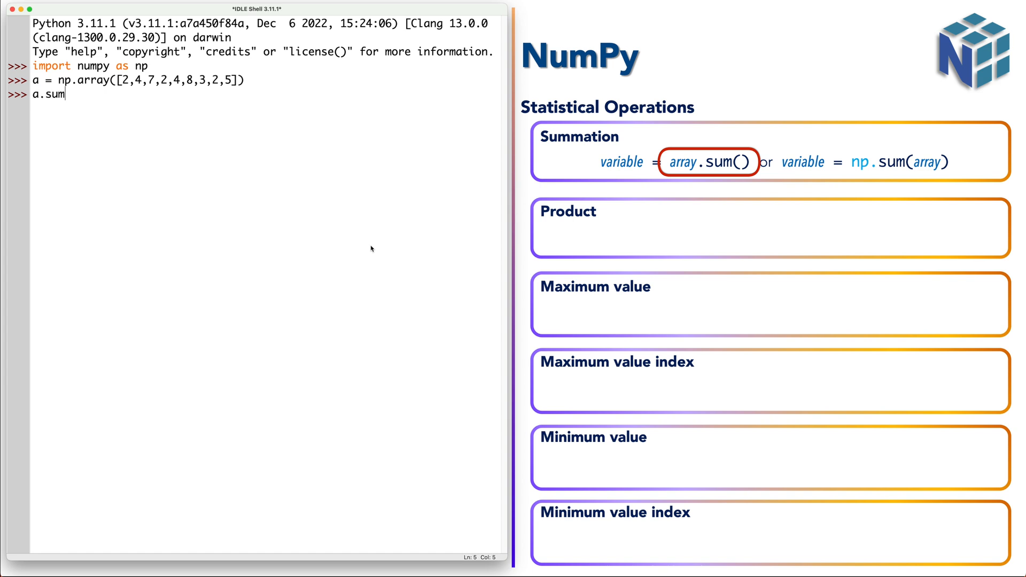
type("()")
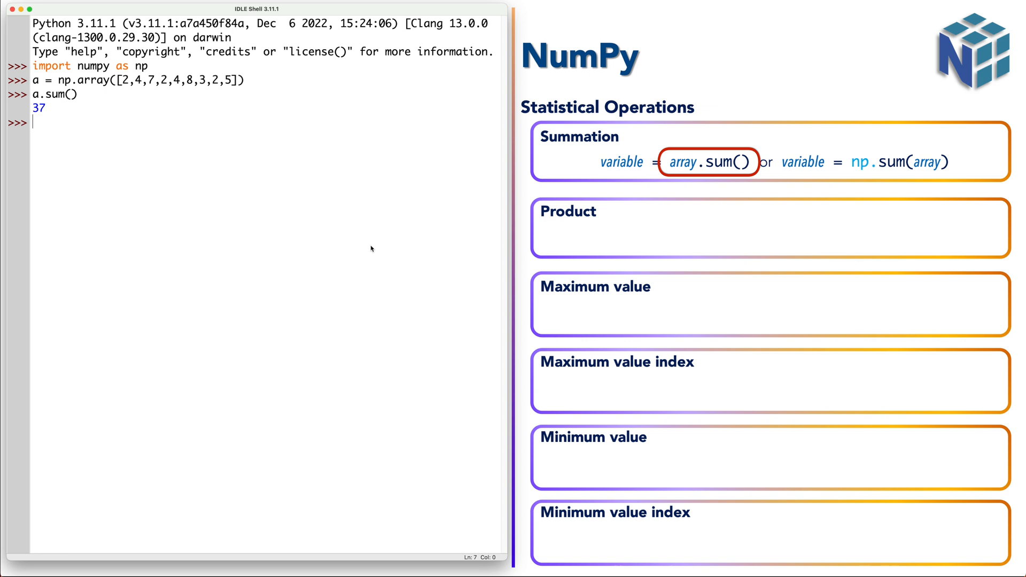
type("np.")
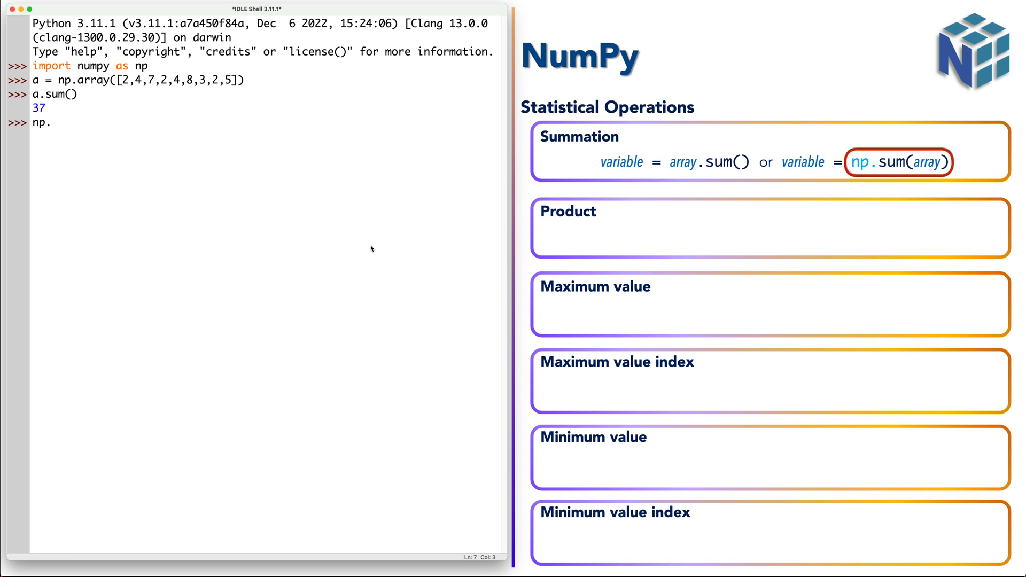
type("s")
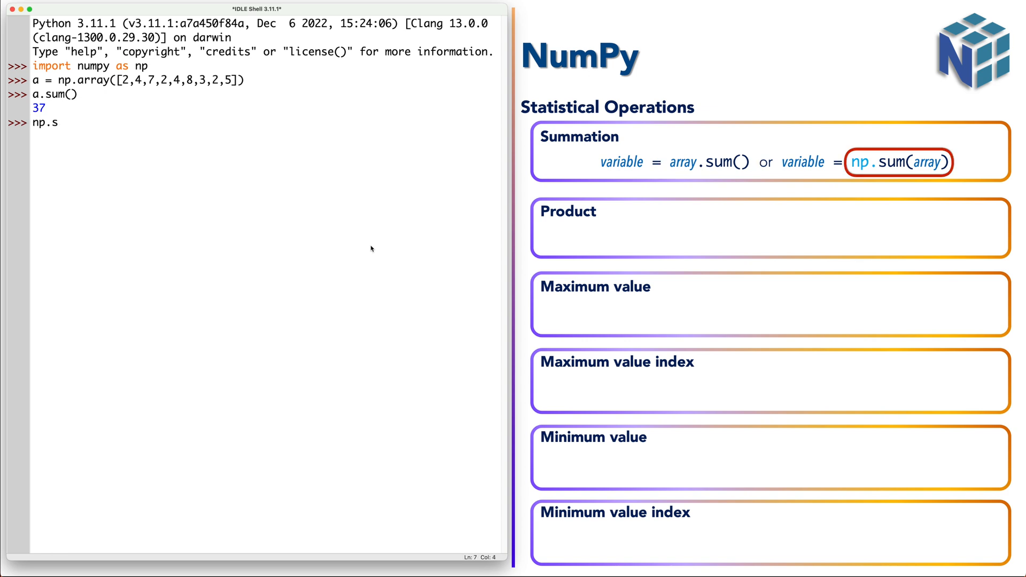
type("um(a")
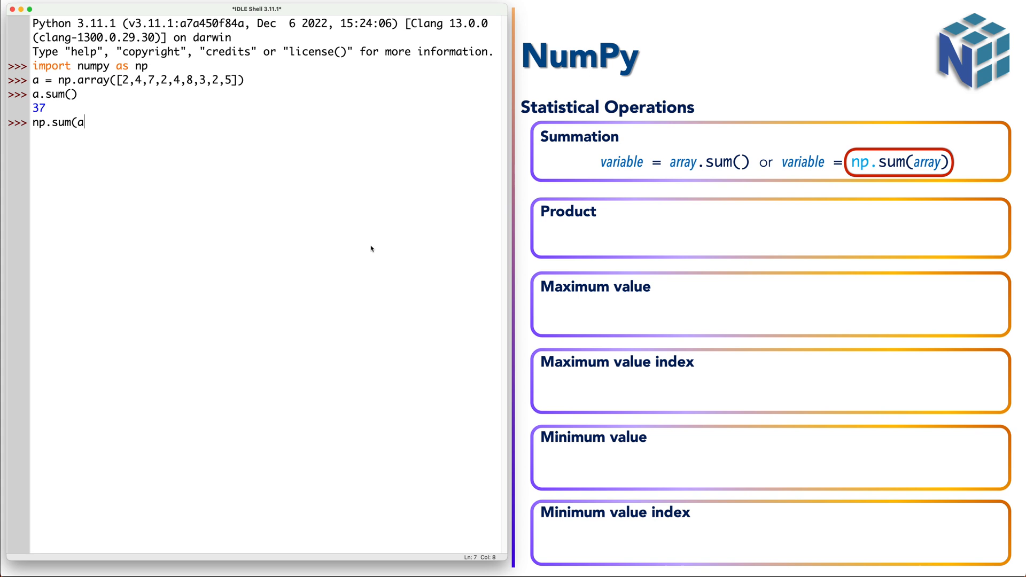
type(")")
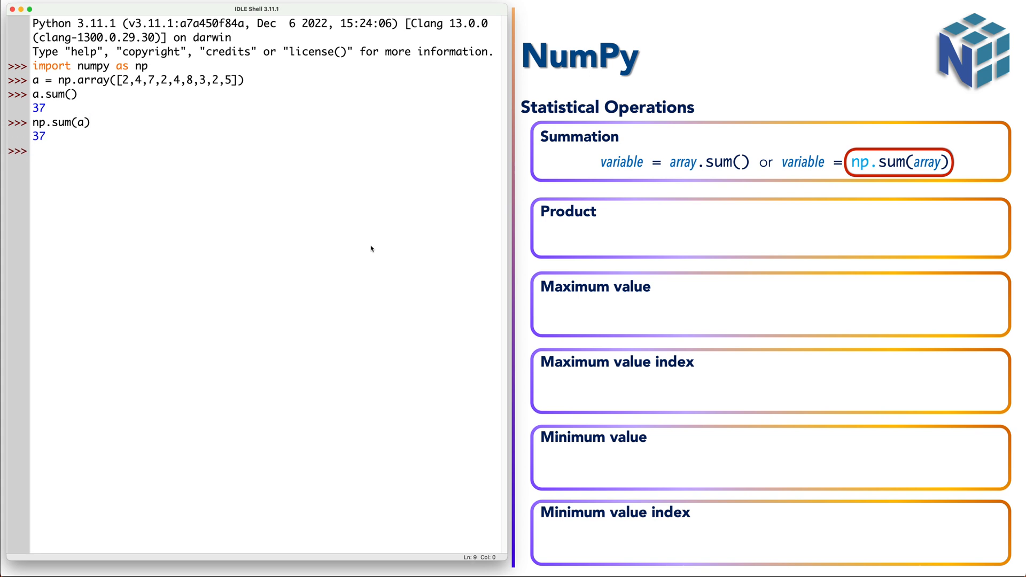
Step: Enter a.prod() and np.prod(a), each returning the product 107520
type("a.")
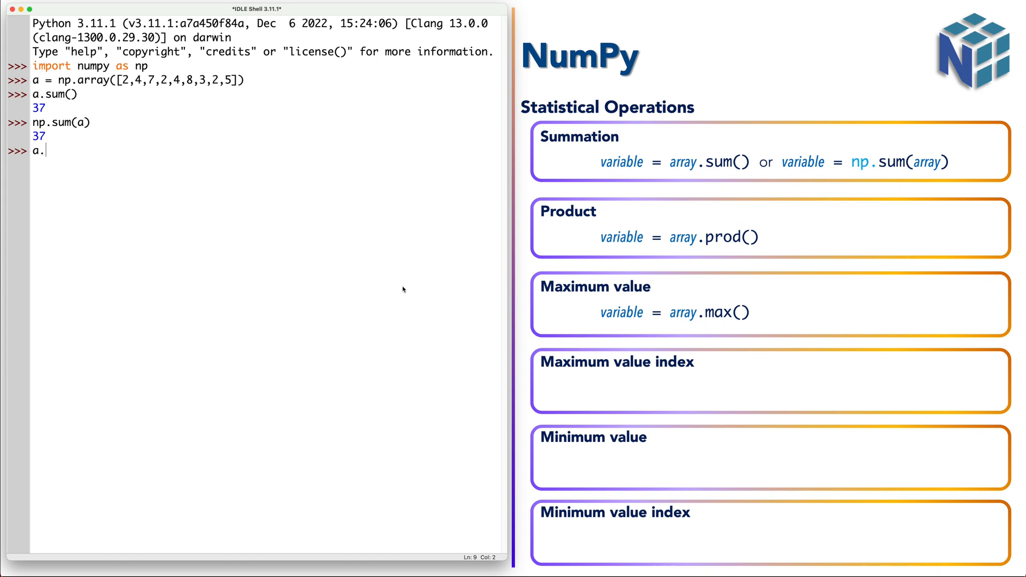
type("prod(")
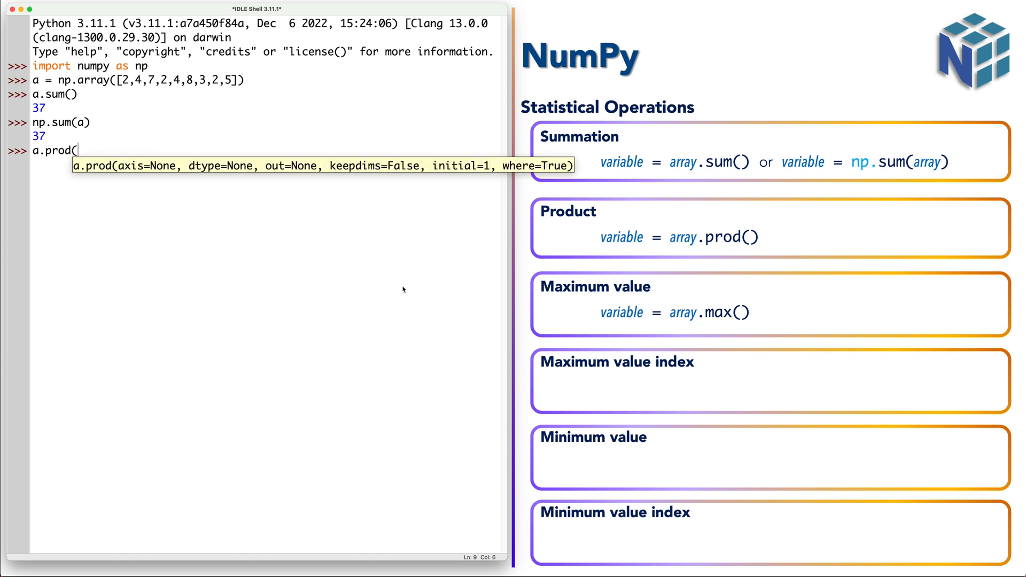
type(")")
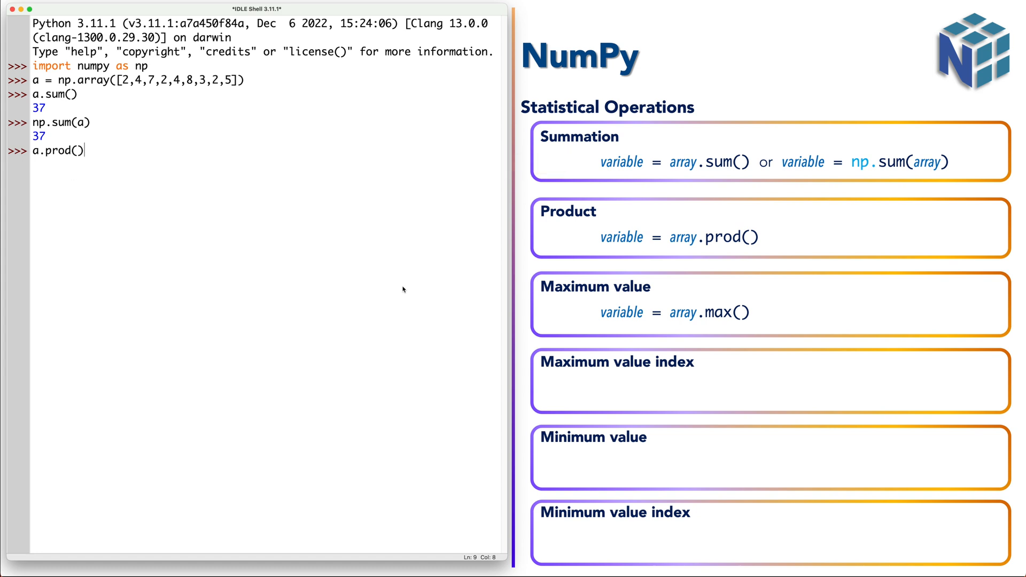
key("Return")
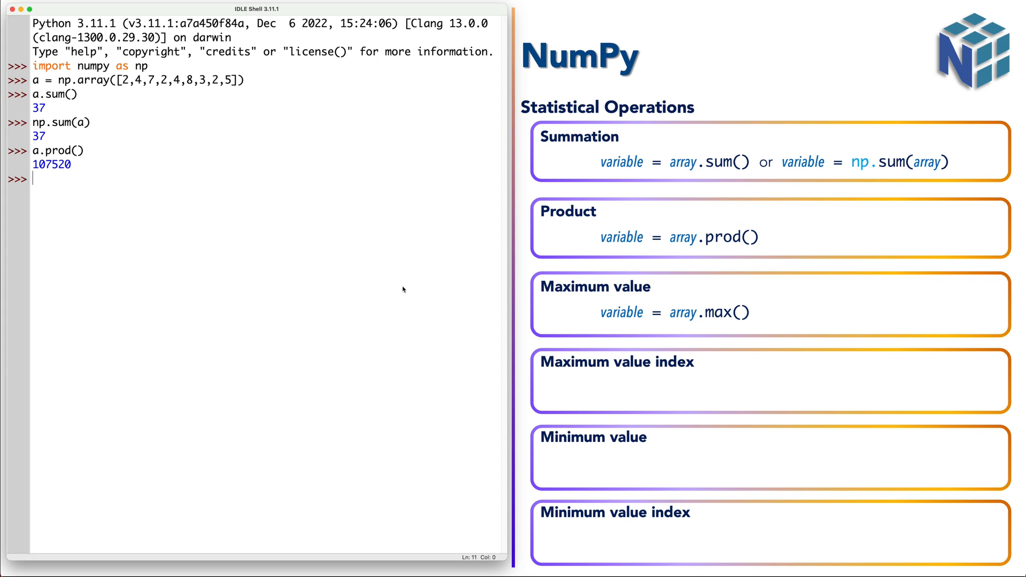
mouse_move(118, 151)
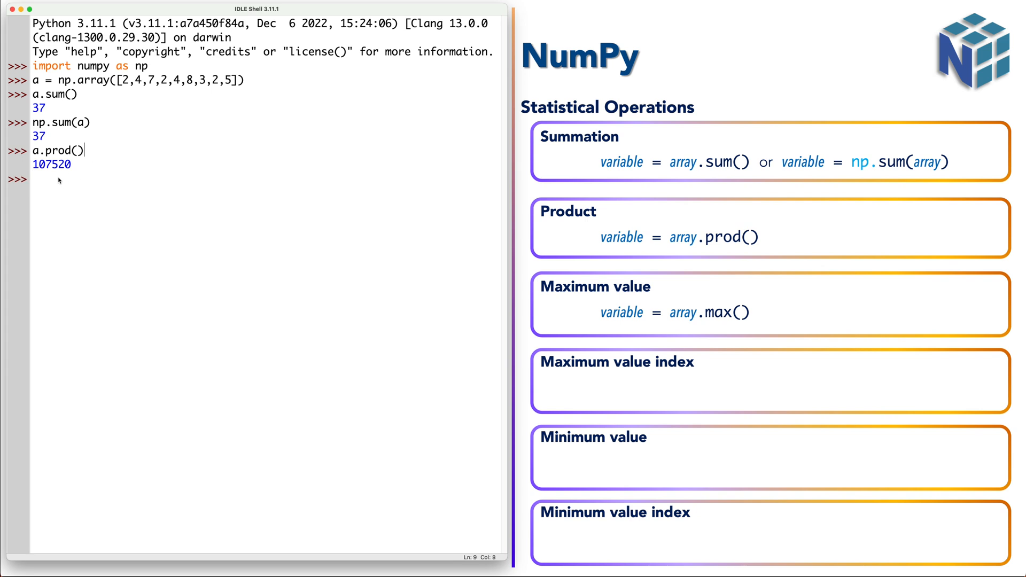
type("np")
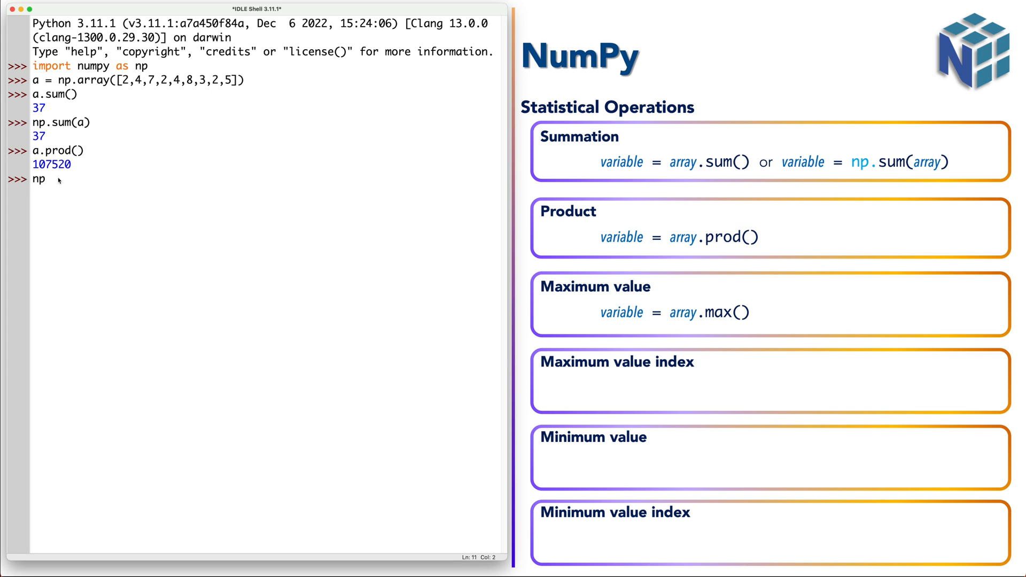
type(".prod(a")
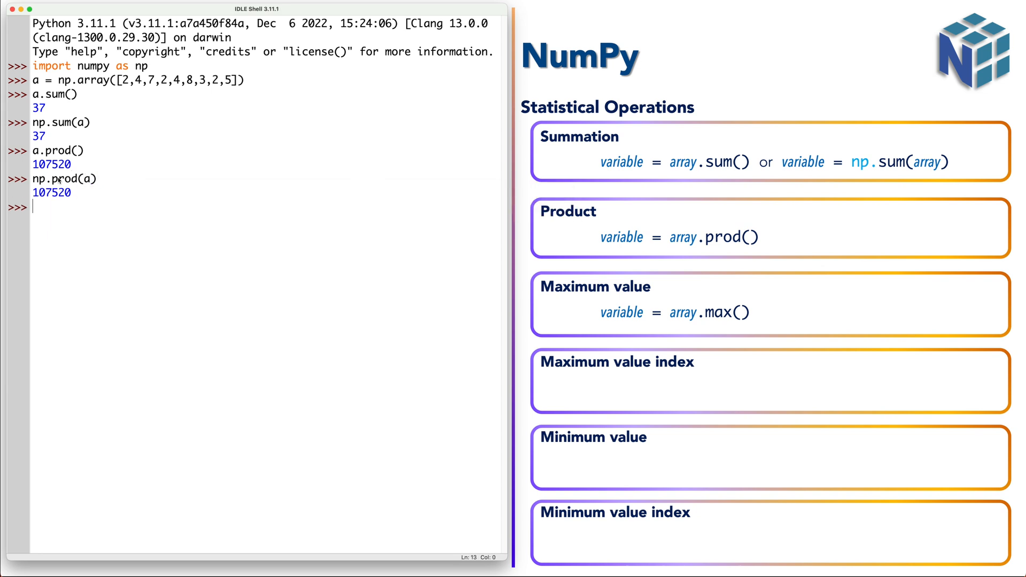
Step: Enter a.max() returning 8 and a.argmax() returning index 5
type("a.max(")
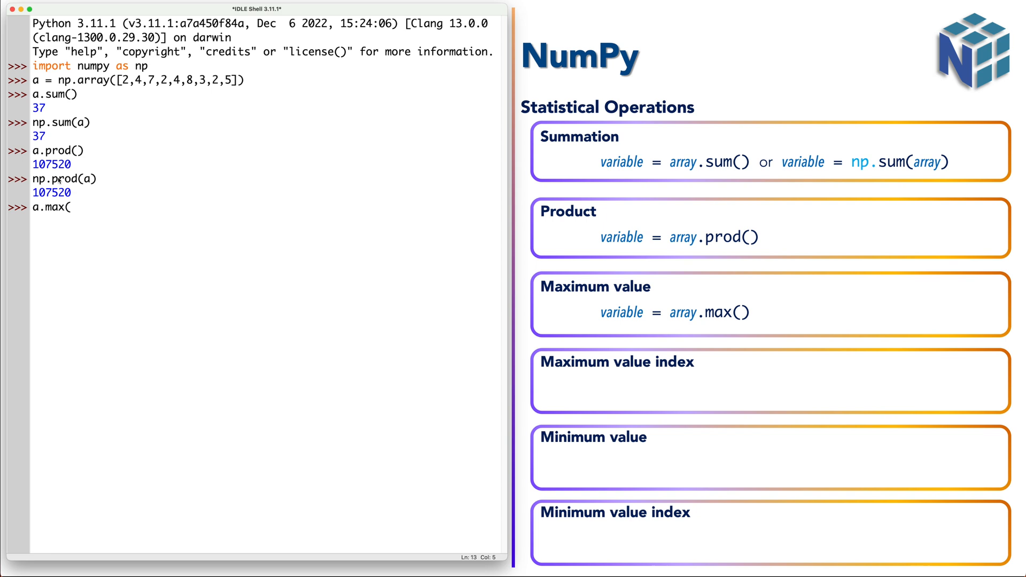
key("Return")
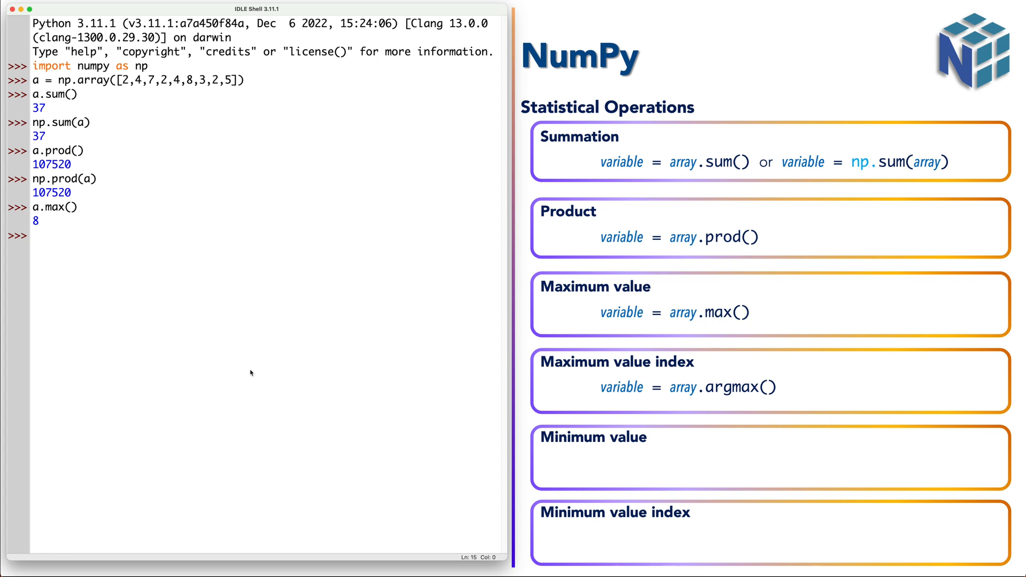
left_click(33, 235)
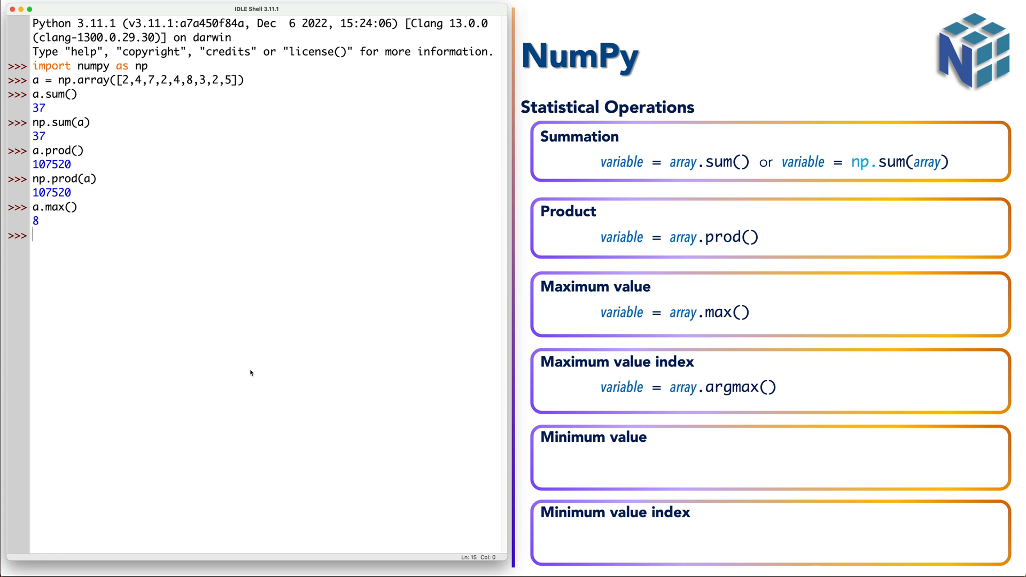
type("a.")
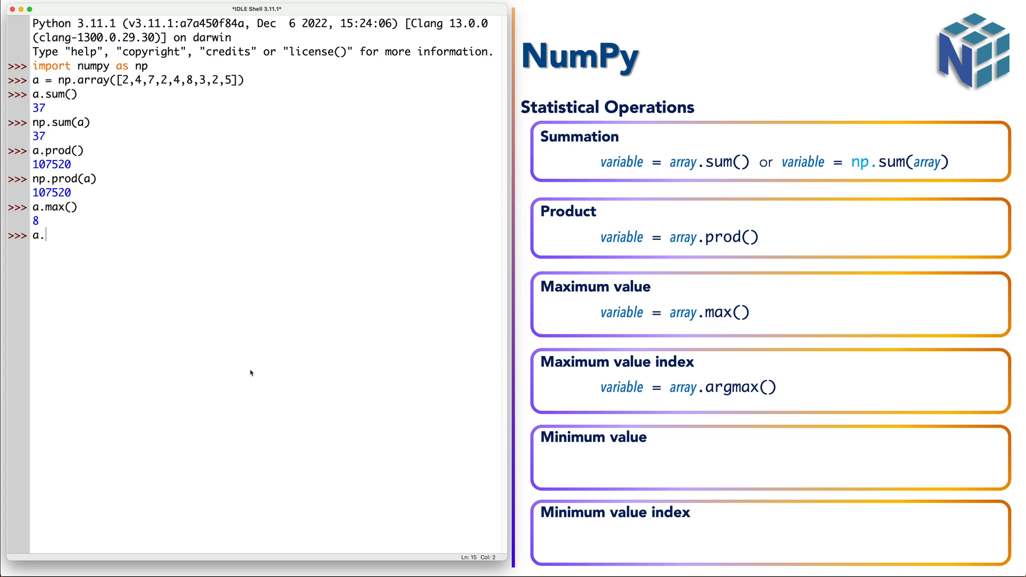
type("argmax")
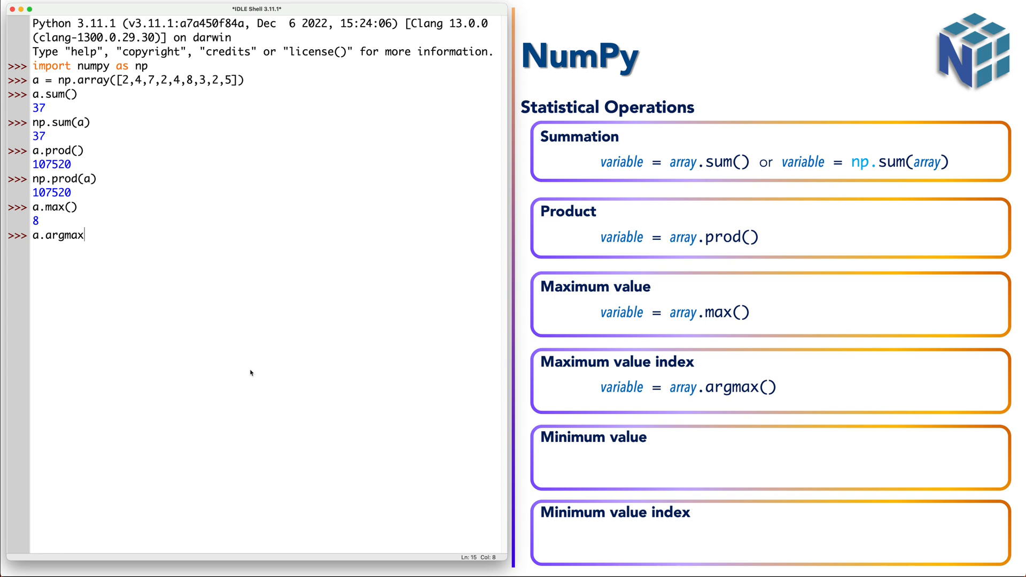
key("Return")
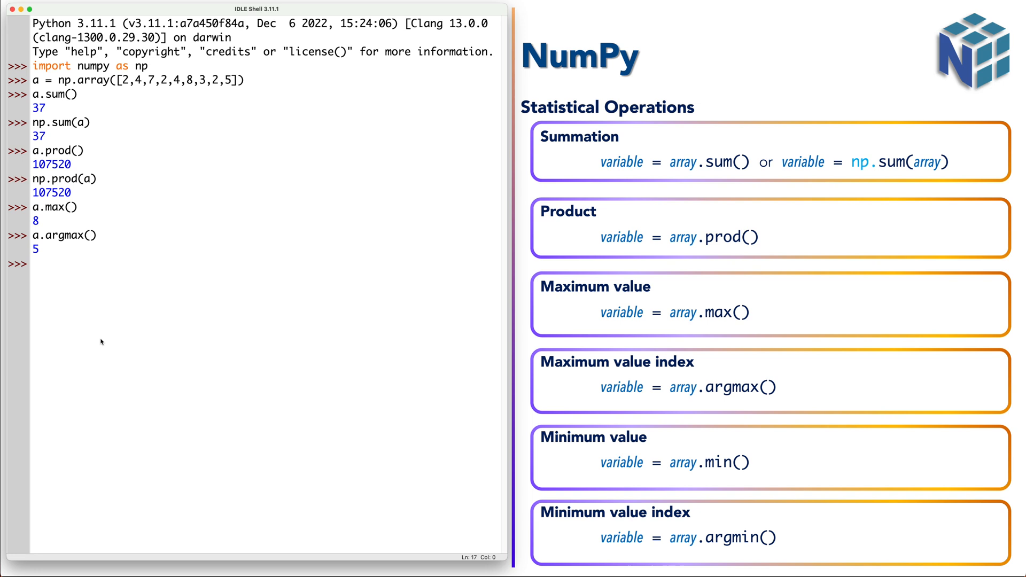
Step: Enter a.min() returning 2 and a.argmin() returning index 0
type("a.min")
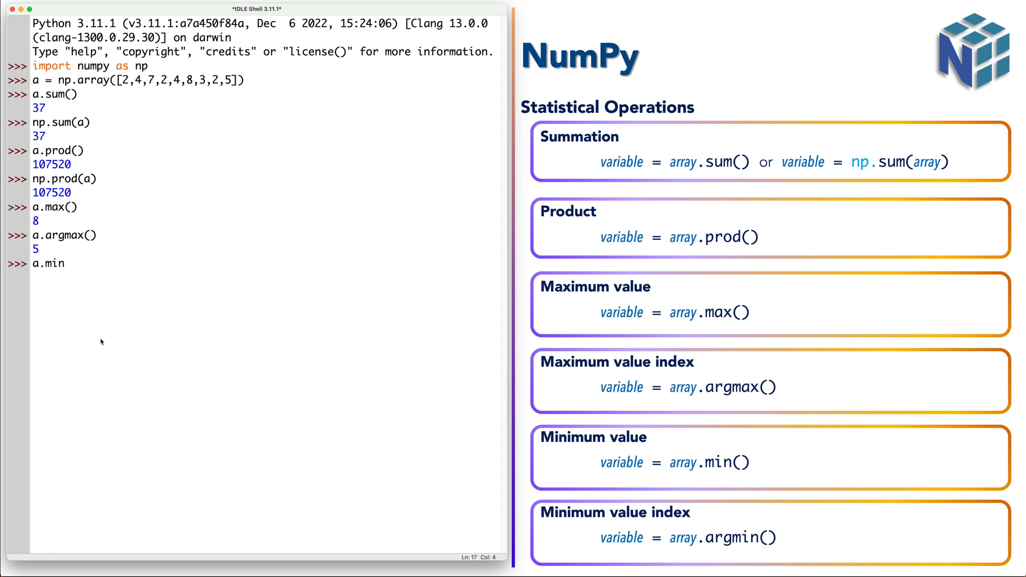
type("(")
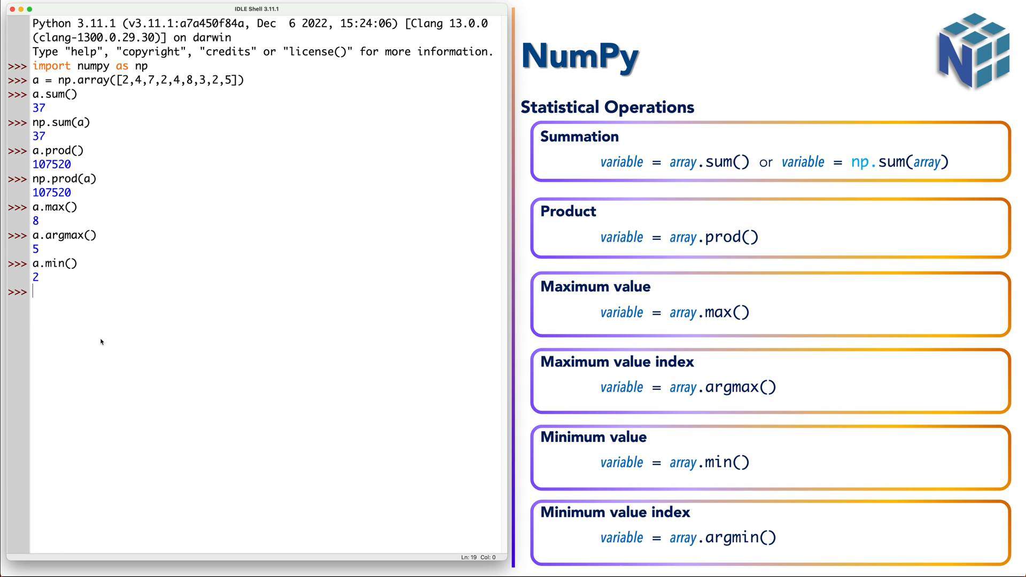
type("a.arg")
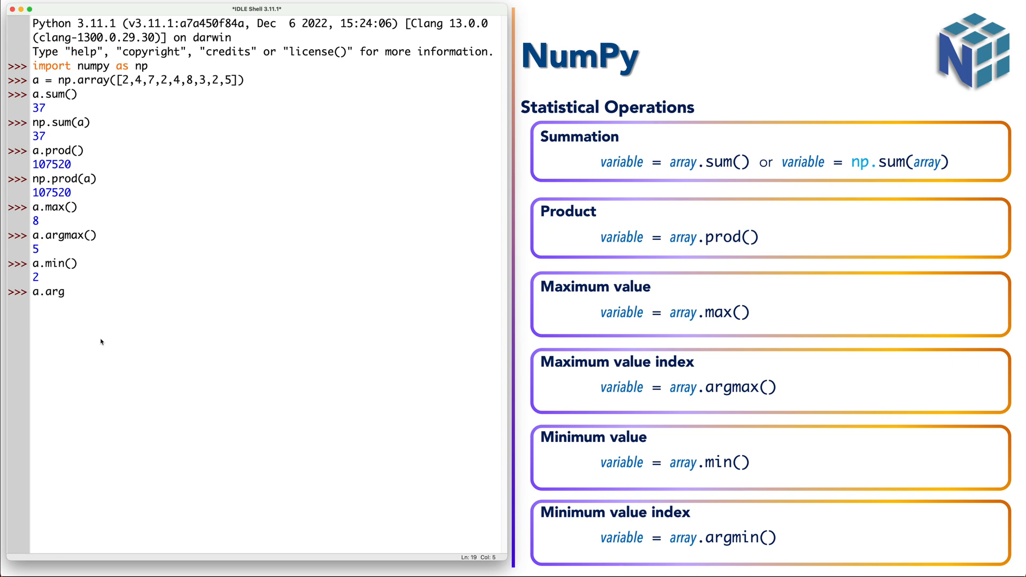
type("min()")
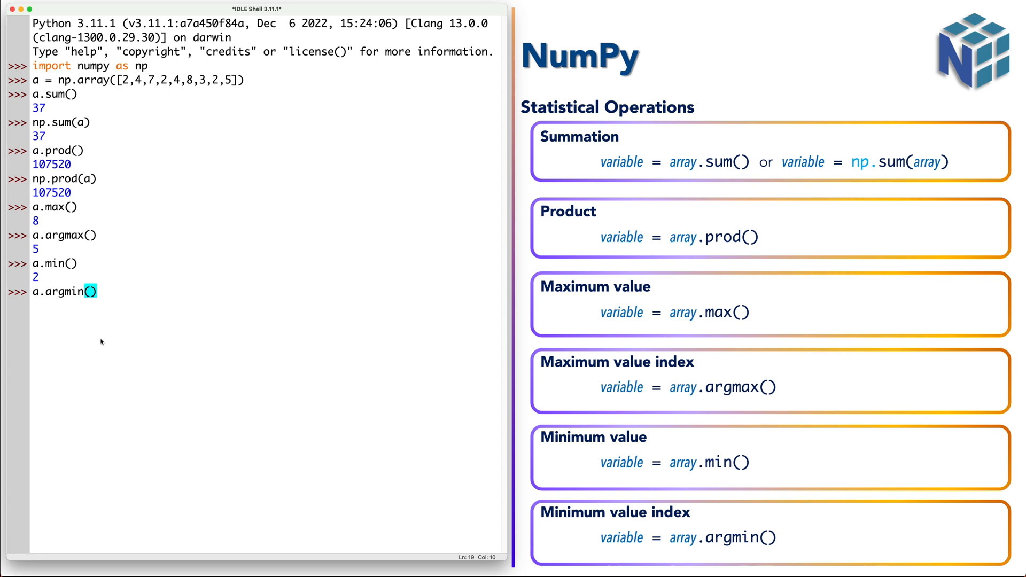
key("Return")
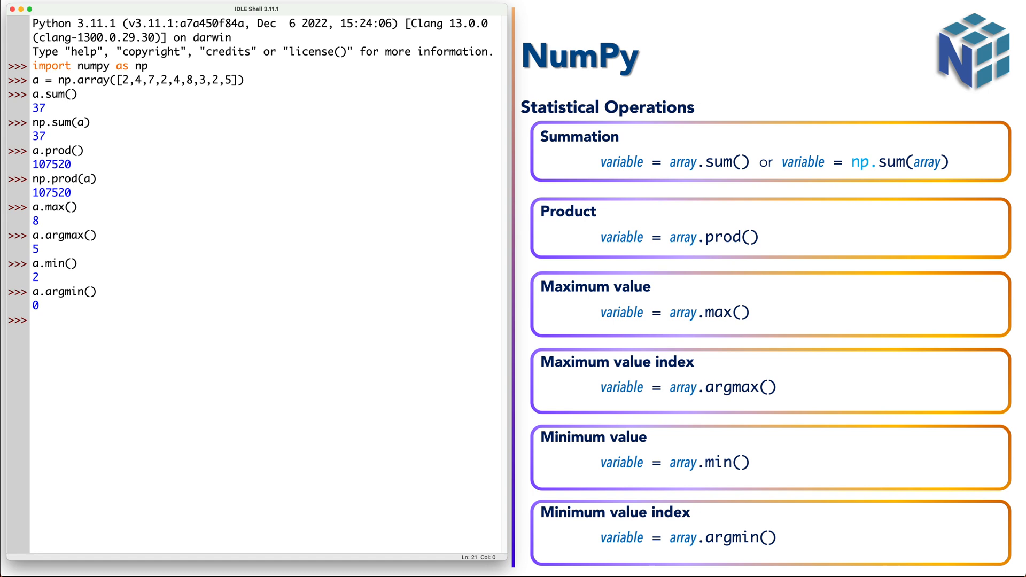
Step: Run np.argwhere(a == np.min(a)) to get the minimum's indices 0, 3 and 7
type("n")
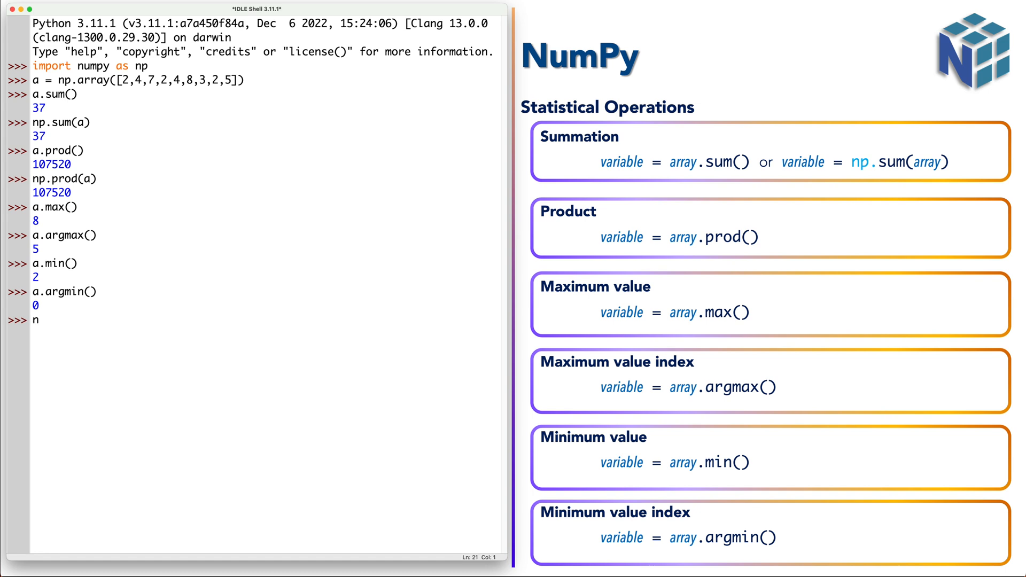
type("p")
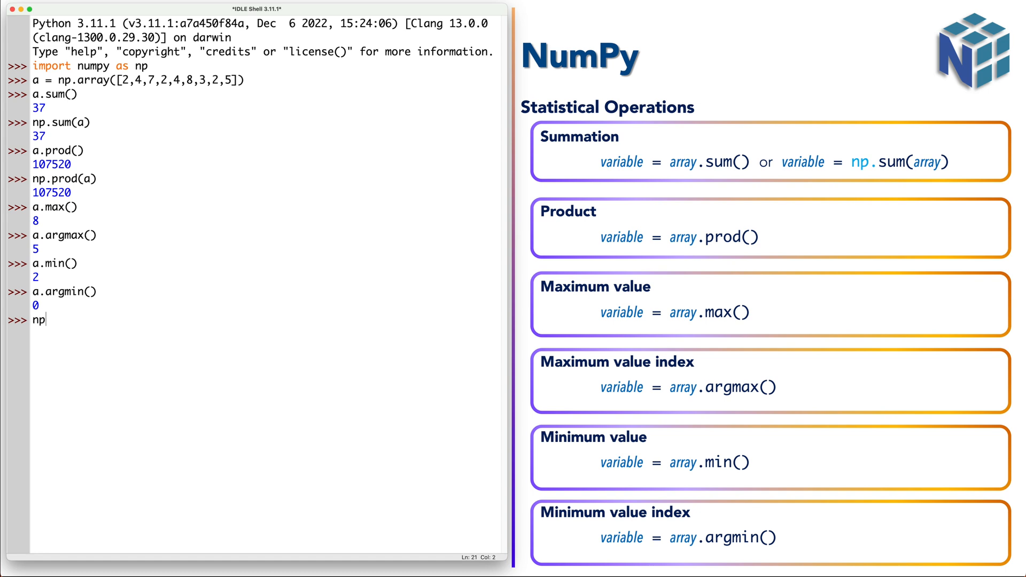
type(".arg")
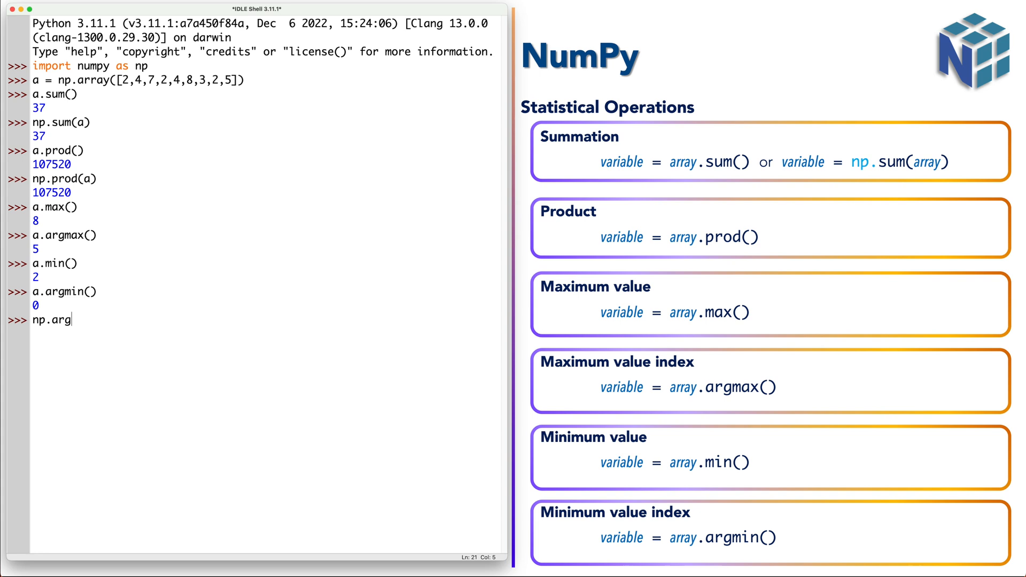
type("where")
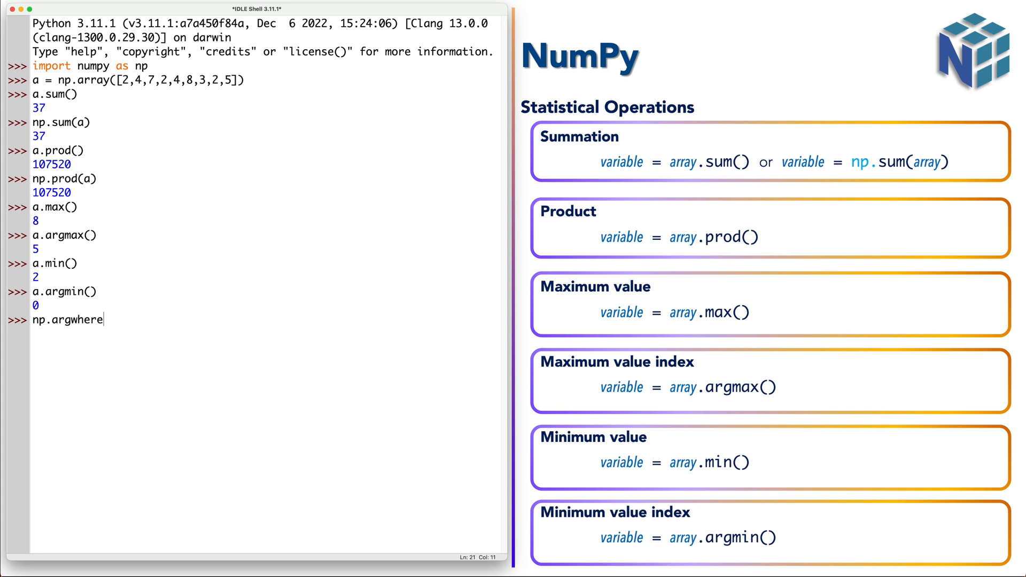
type("(")
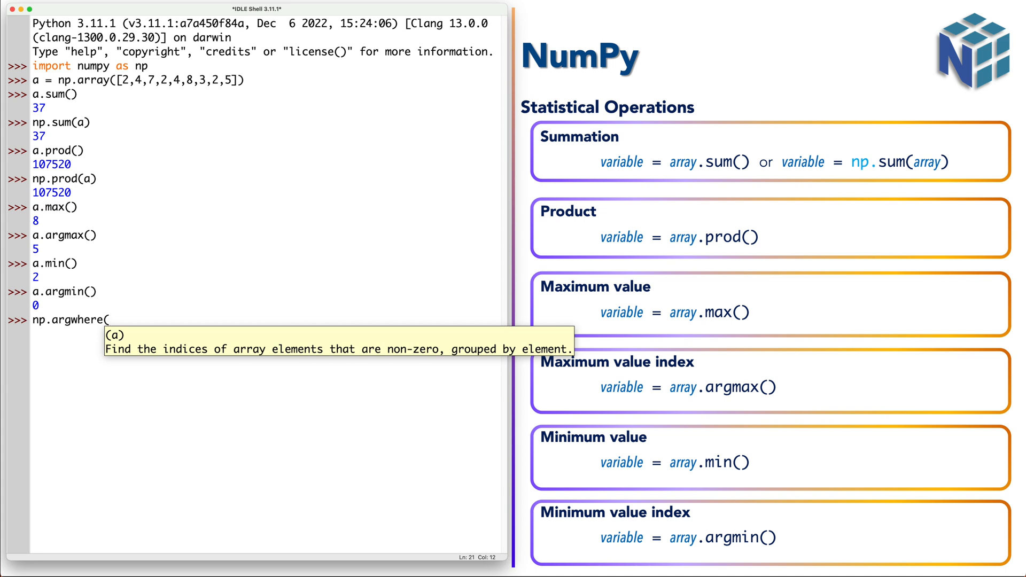
type("a ==")
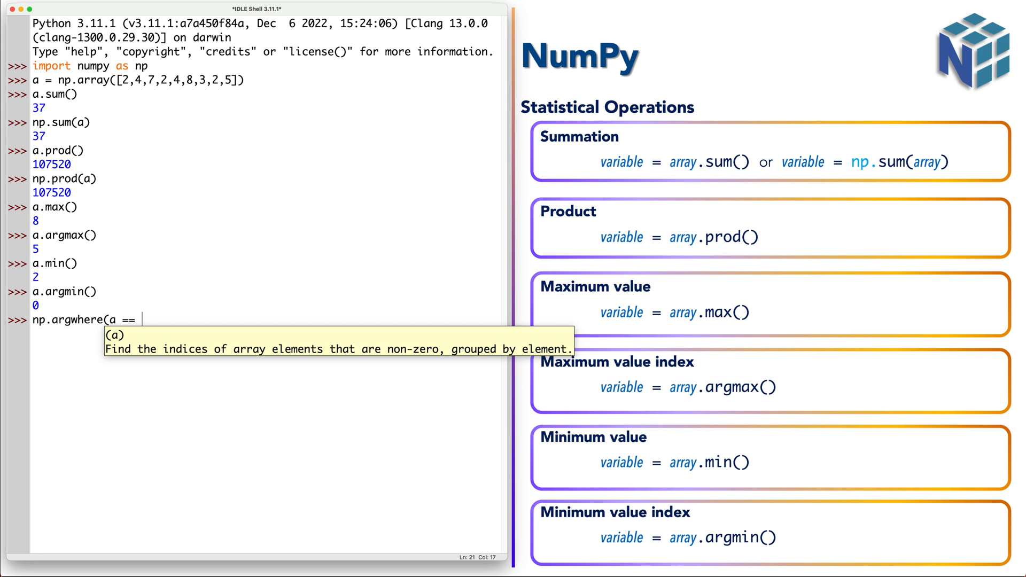
type("np.min")
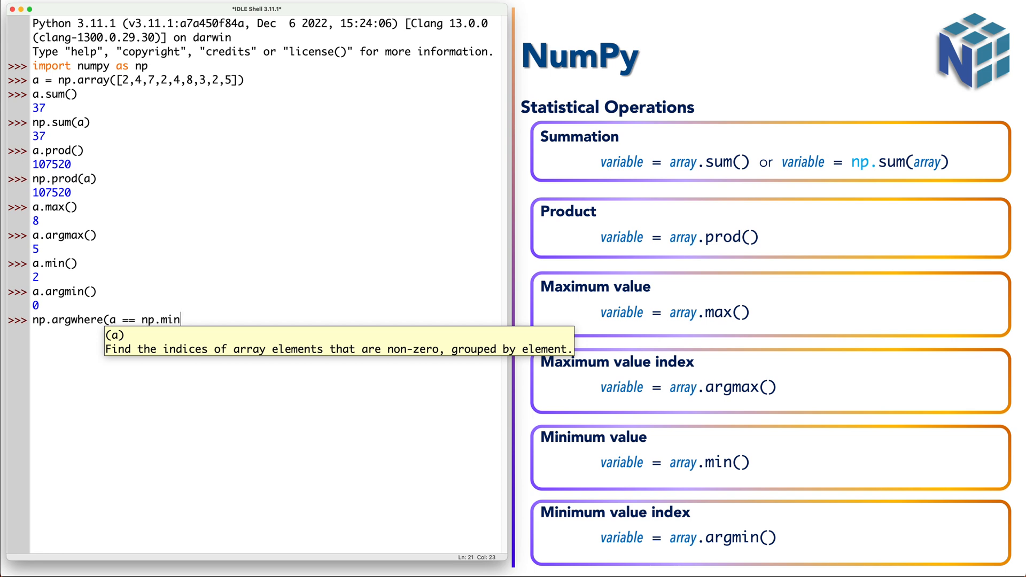
type("(")
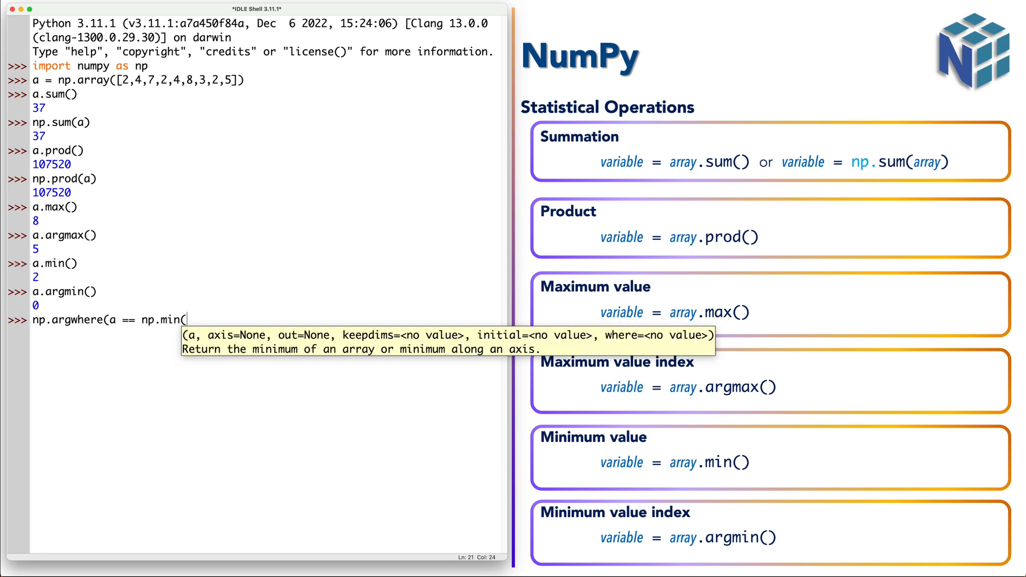
type("a))")
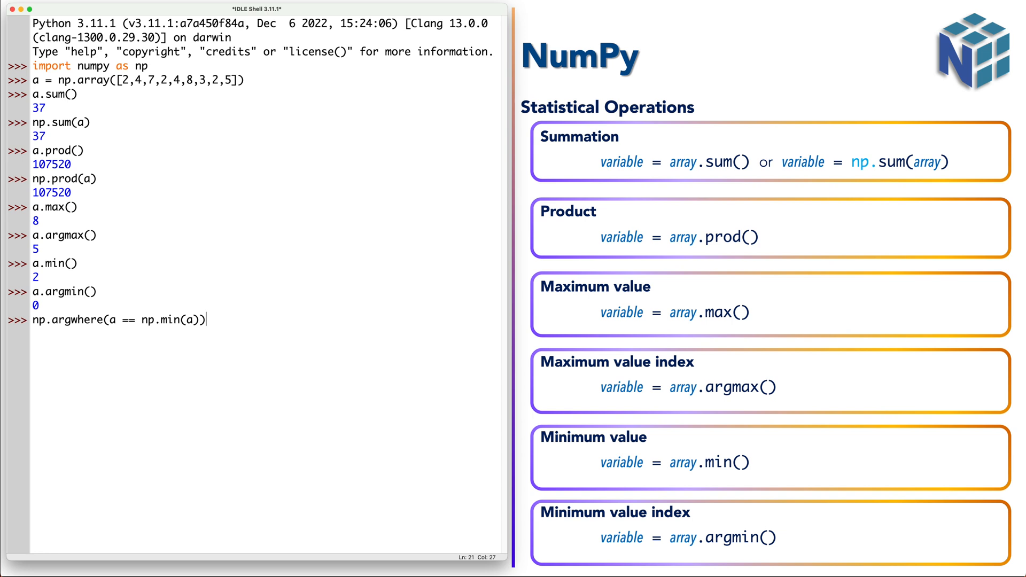
key("Return")
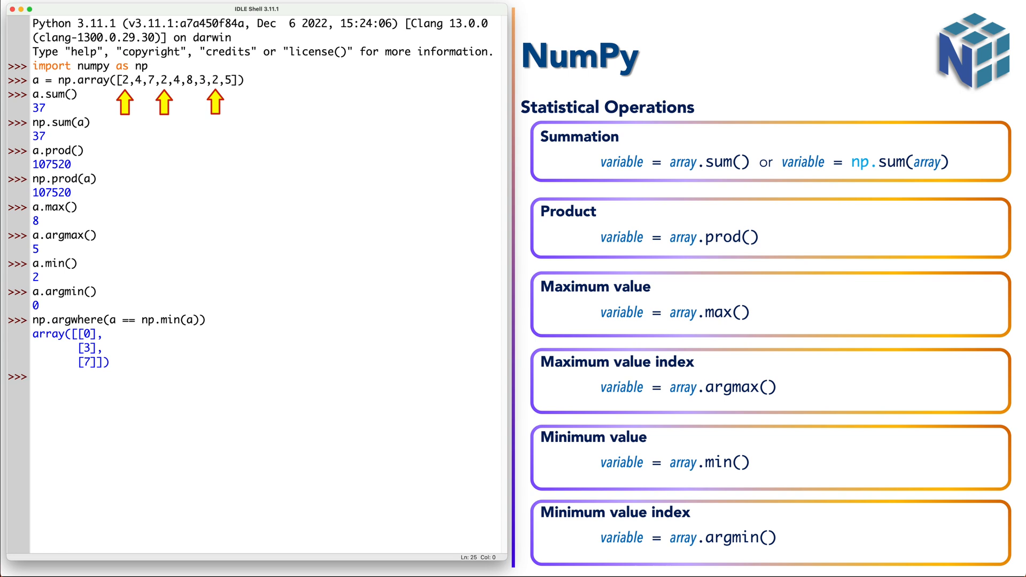
Step: Recall the argwhere line and change its condition to a > 4, returning indices 2, 5 and 8
left_click(30, 376)
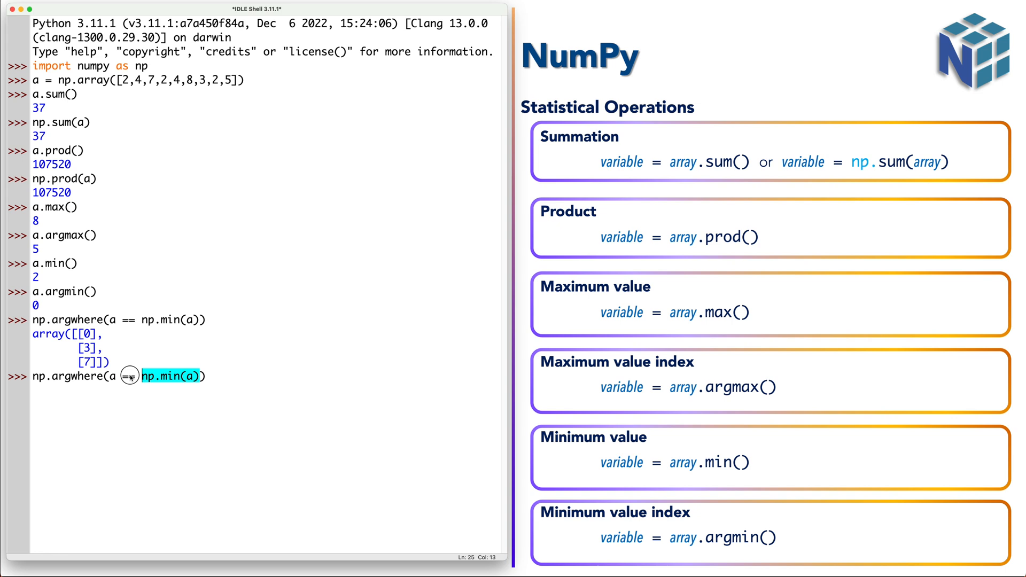
key("Delete")
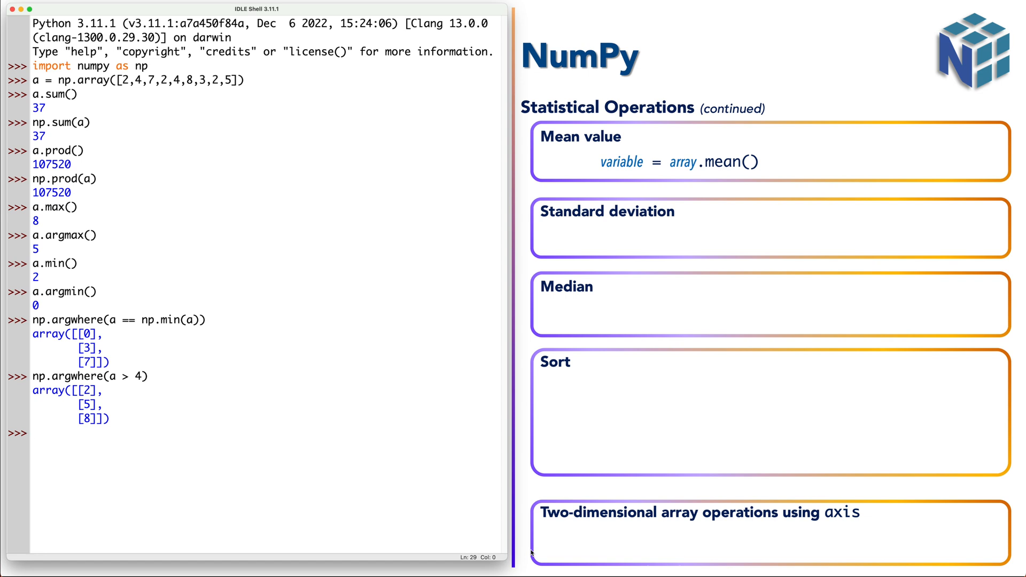
Step: Run a.mean() to get the average, about 4.111
type("a")
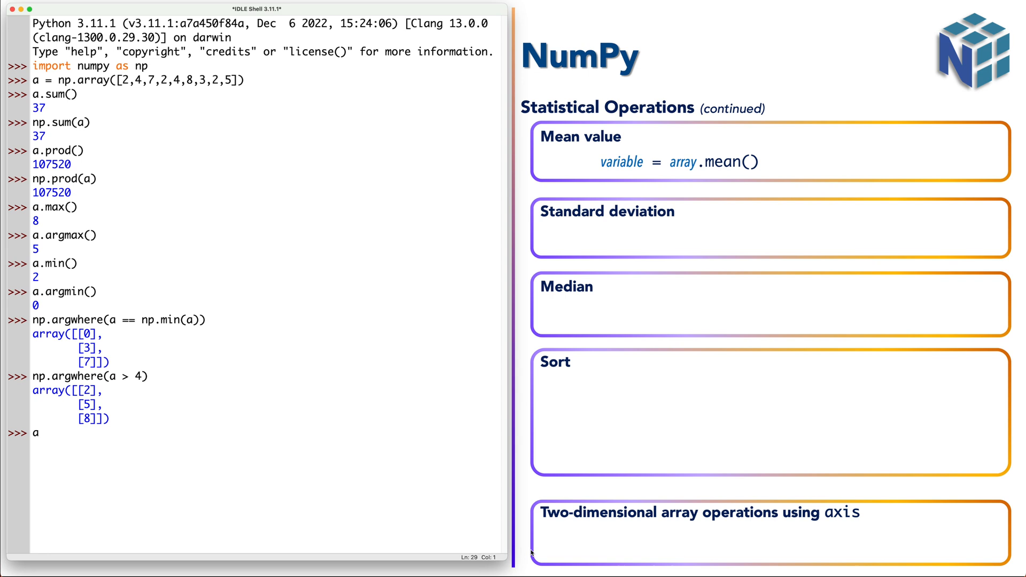
type(".mean")
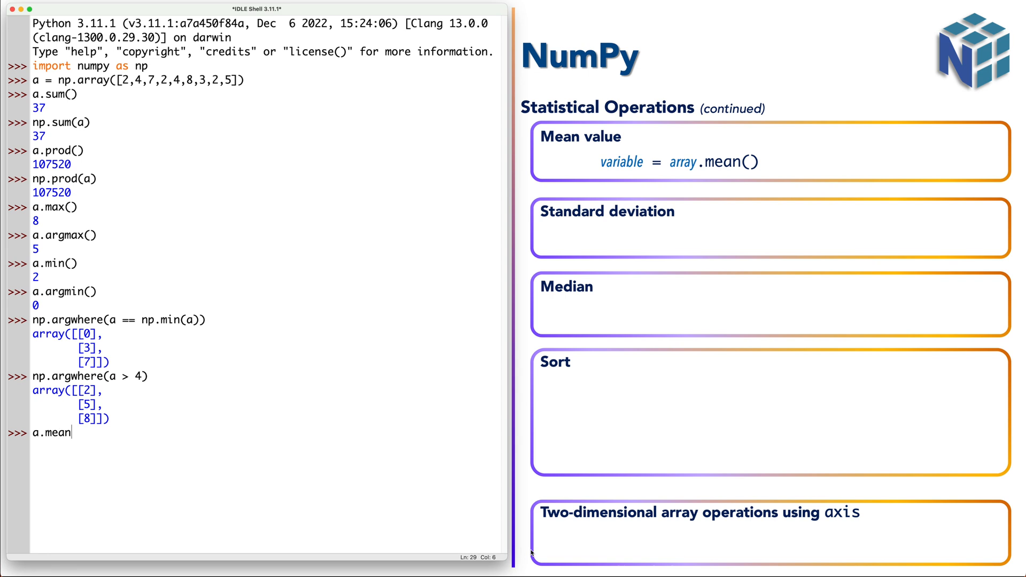
type("()")
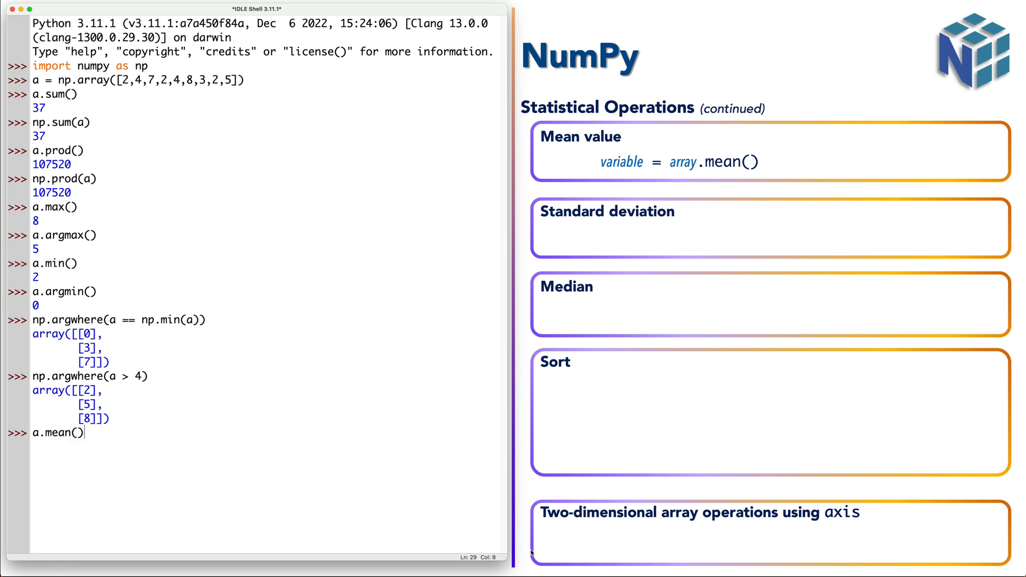
key("Return")
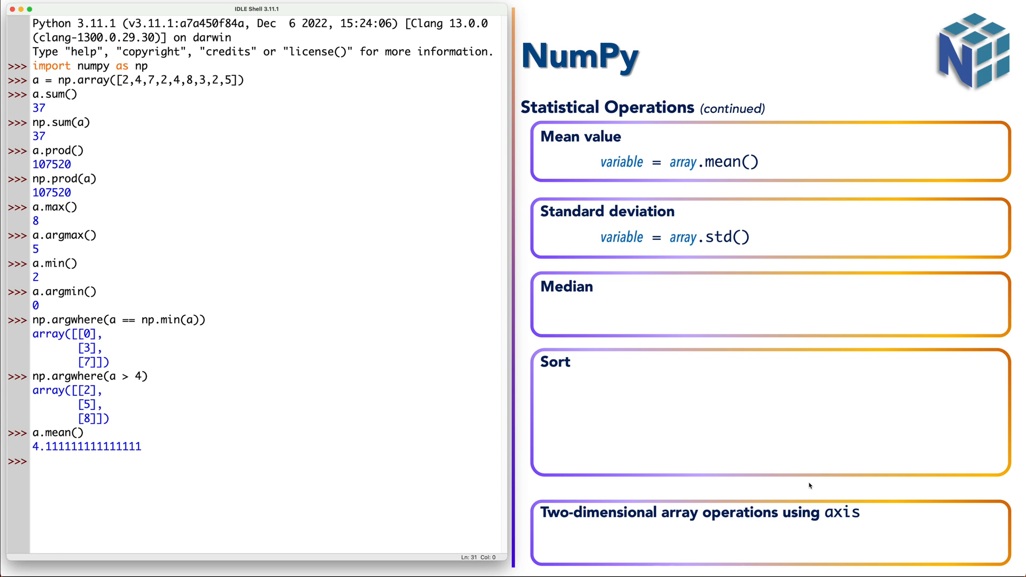
Step: Run a.std() to get the standard deviation, about 2.0787
type("a.str")
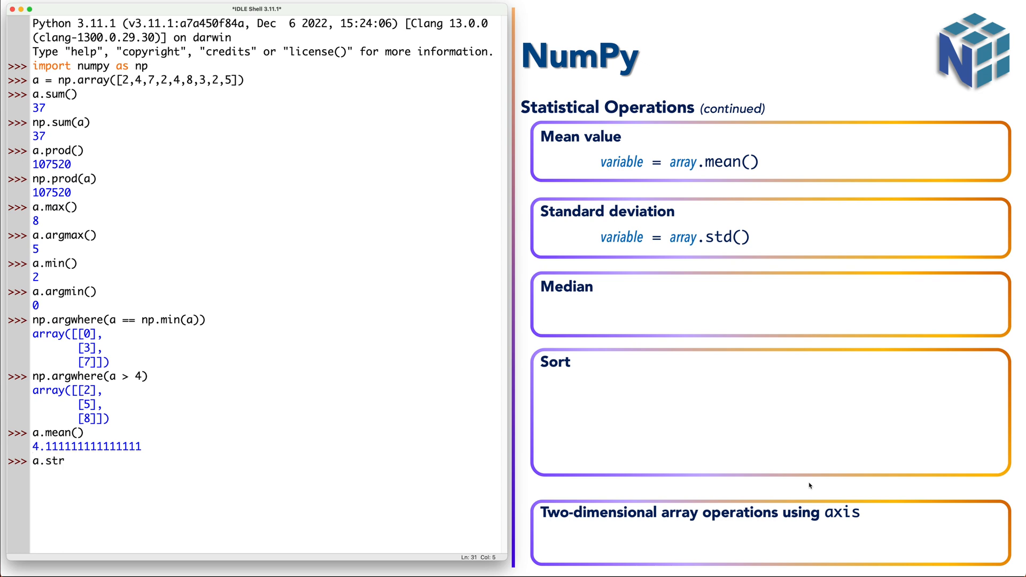
type("td()")
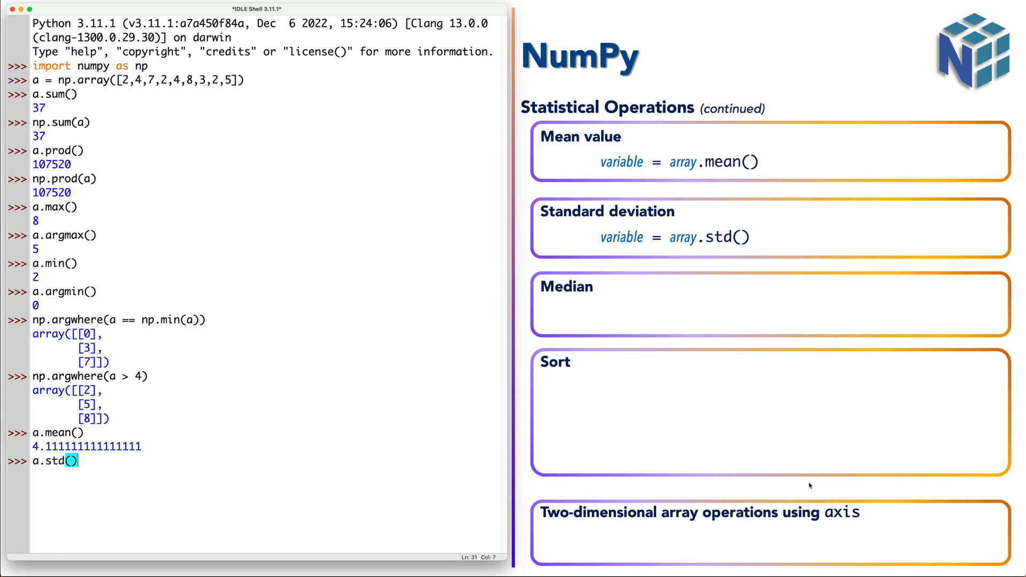
key("Return")
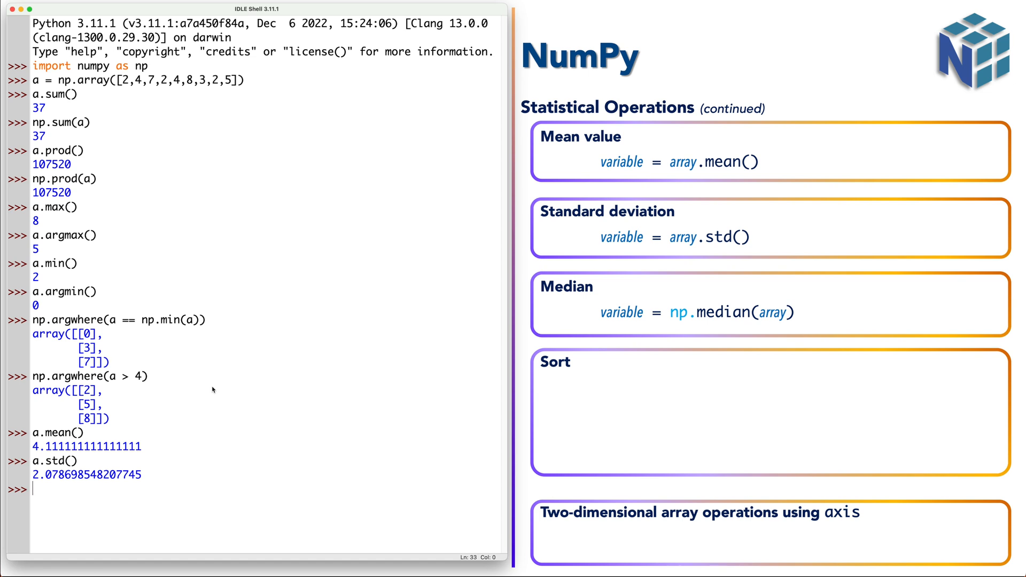
Step: Run np.median(a) to get the median 4.0
type("np.")
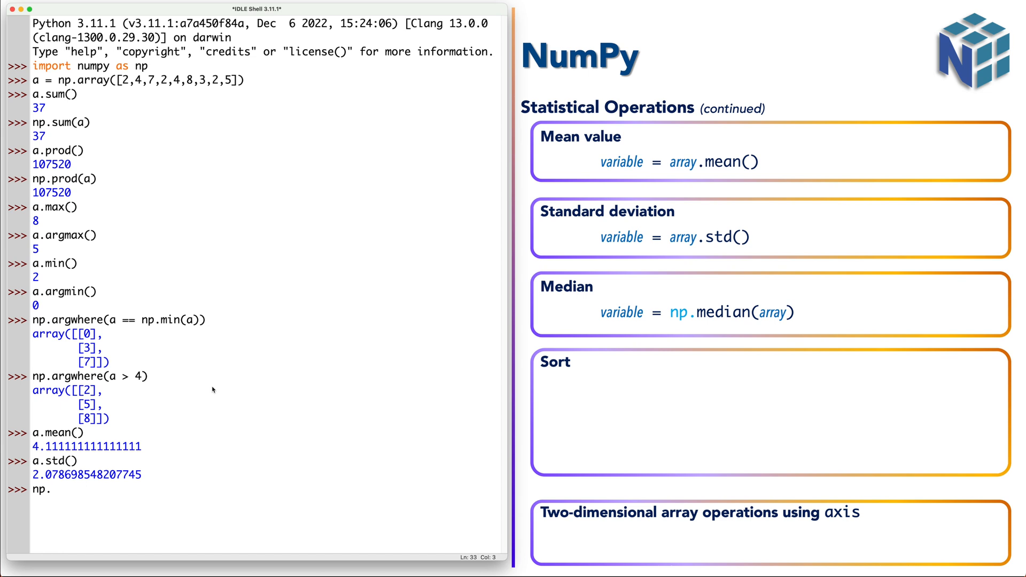
type("median")
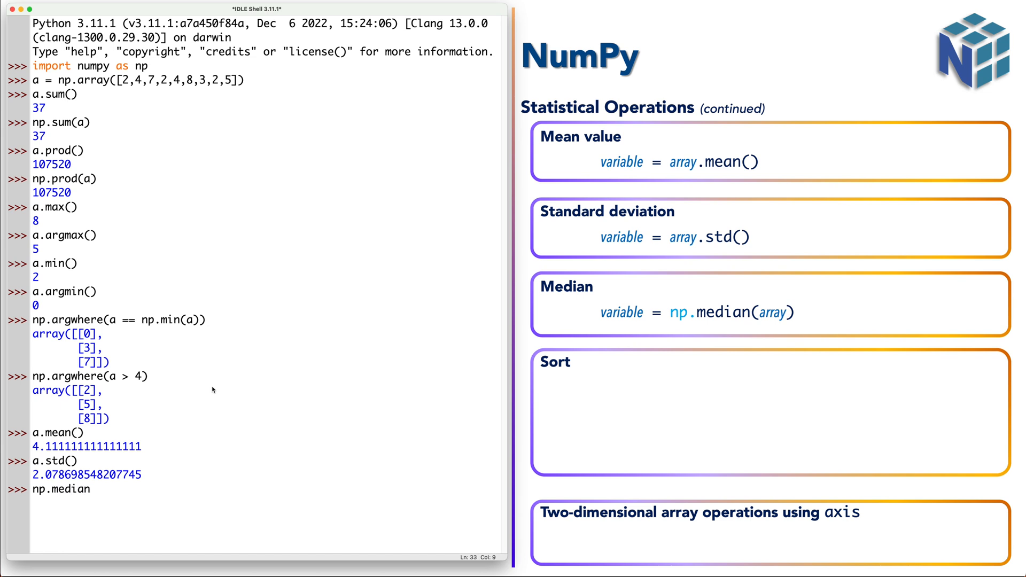
type("(a)")
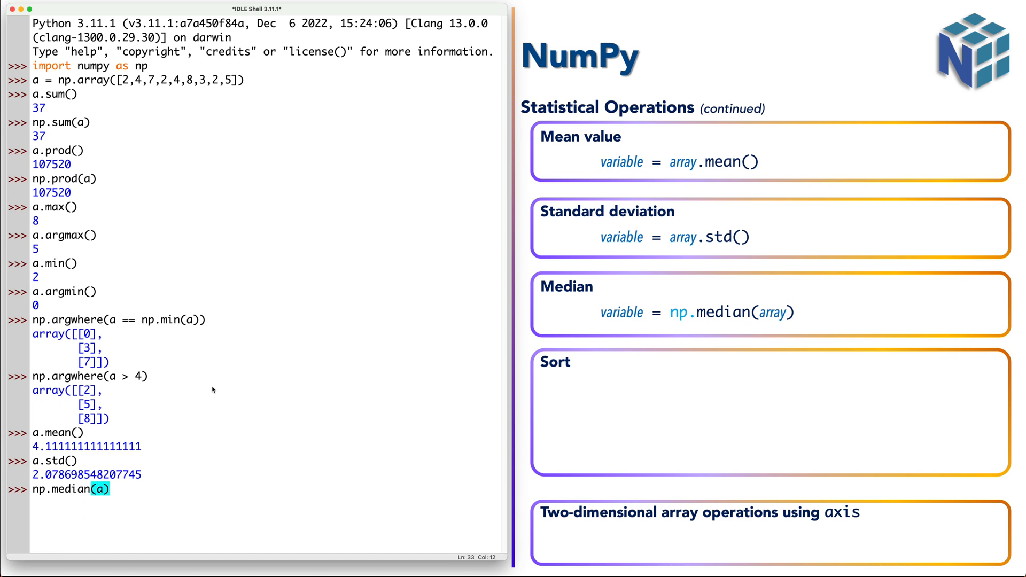
key("Return")
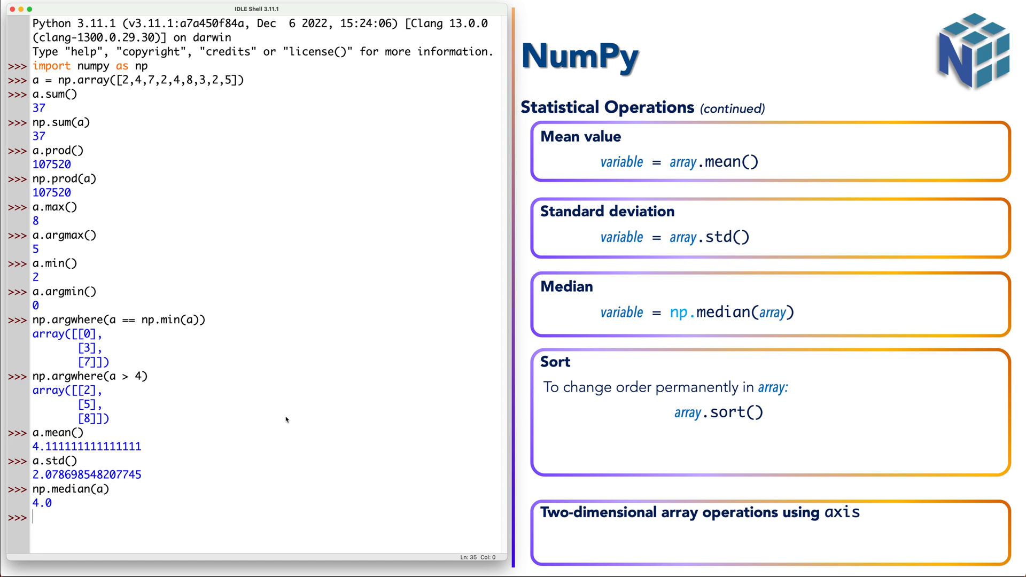
Step: Sort a in place with a.sort() and display it as [2, 2, 2, 3, 4, 4, 5, 7, 8]
type("a.sort()")
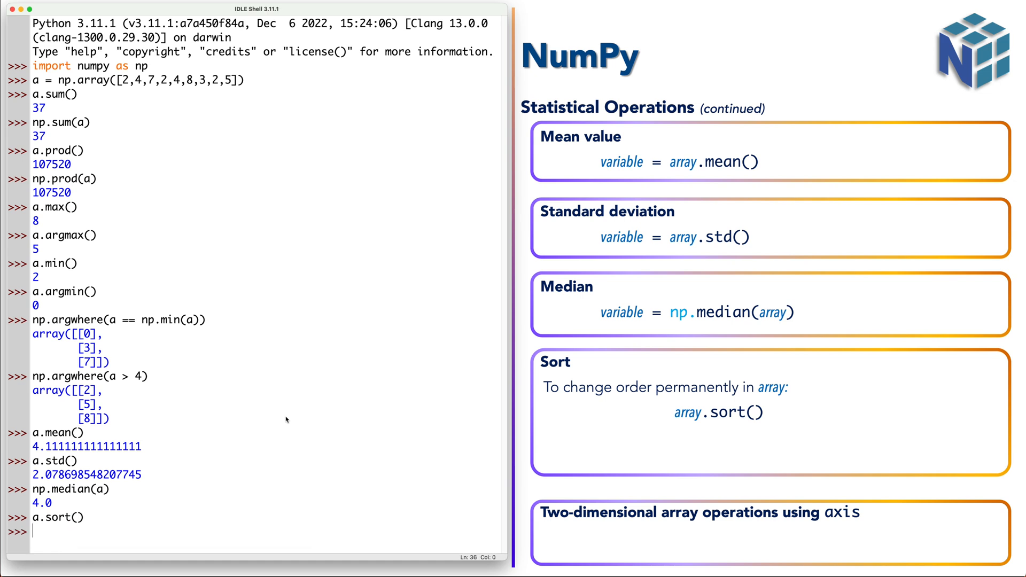
type("a")
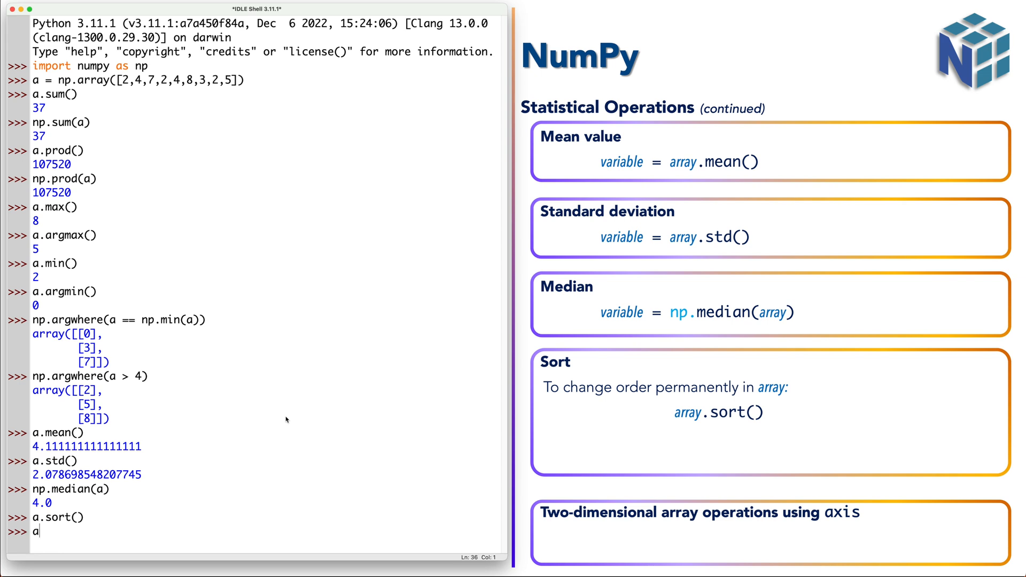
key("Return")
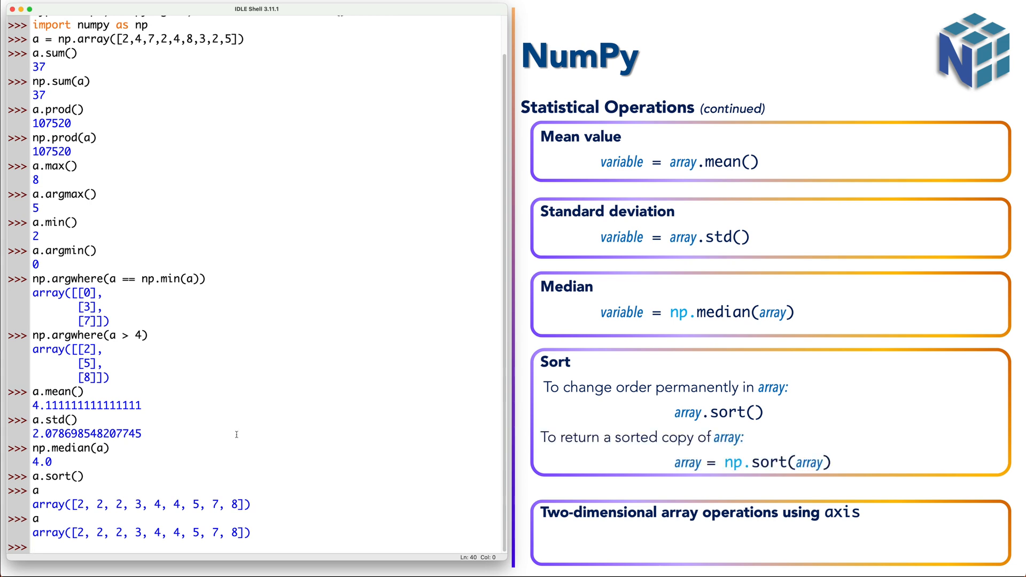
mouse_move(119, 80)
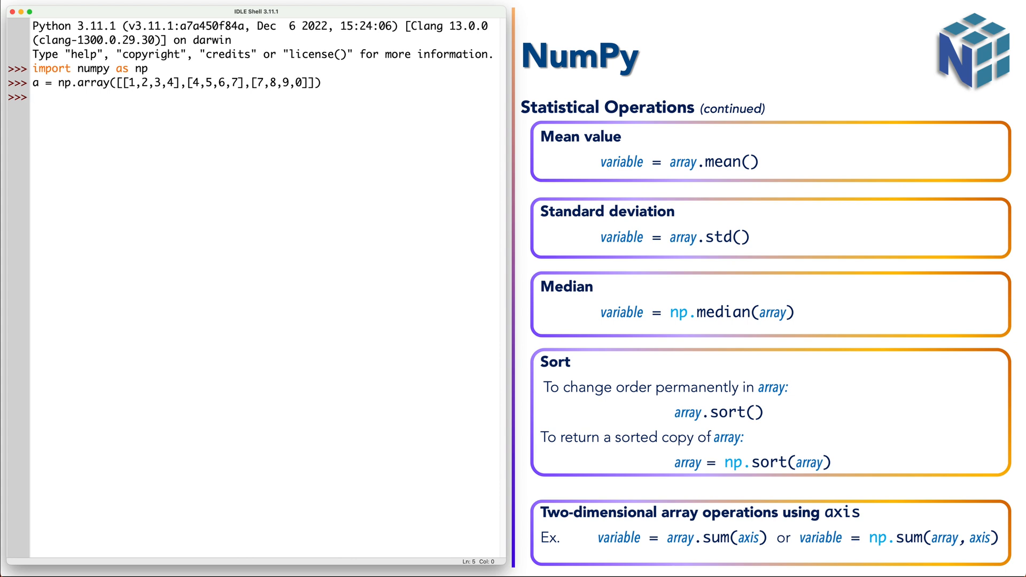
left_click(31, 97)
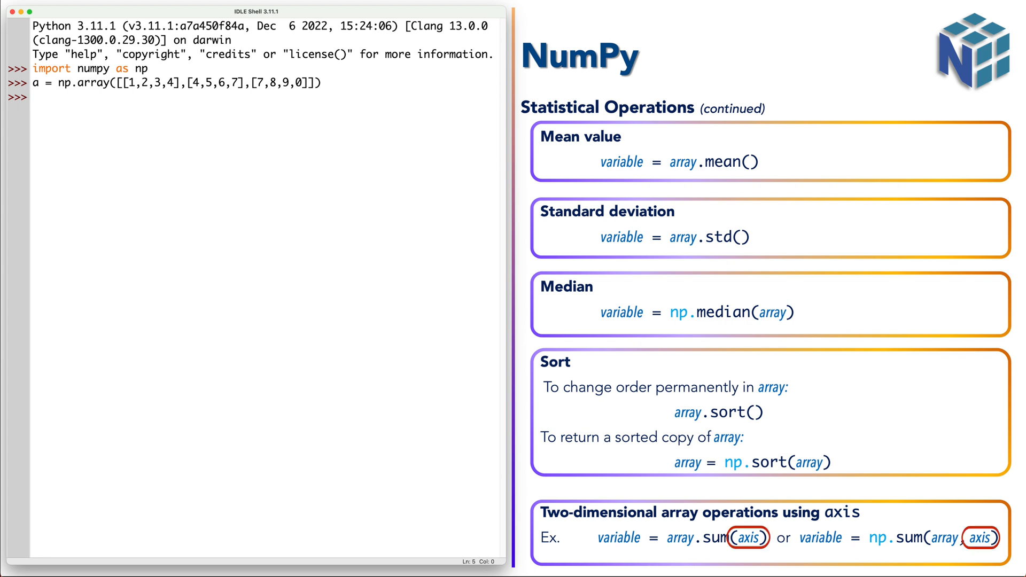
left_click(33, 97)
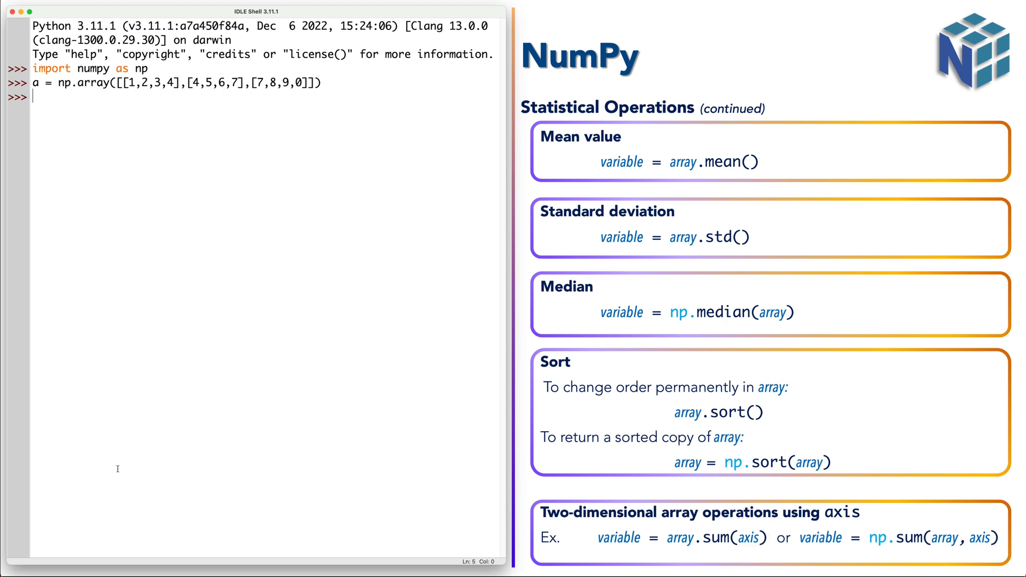
Step: Compute the array's total with a.sum(), returning 56
type("a.")
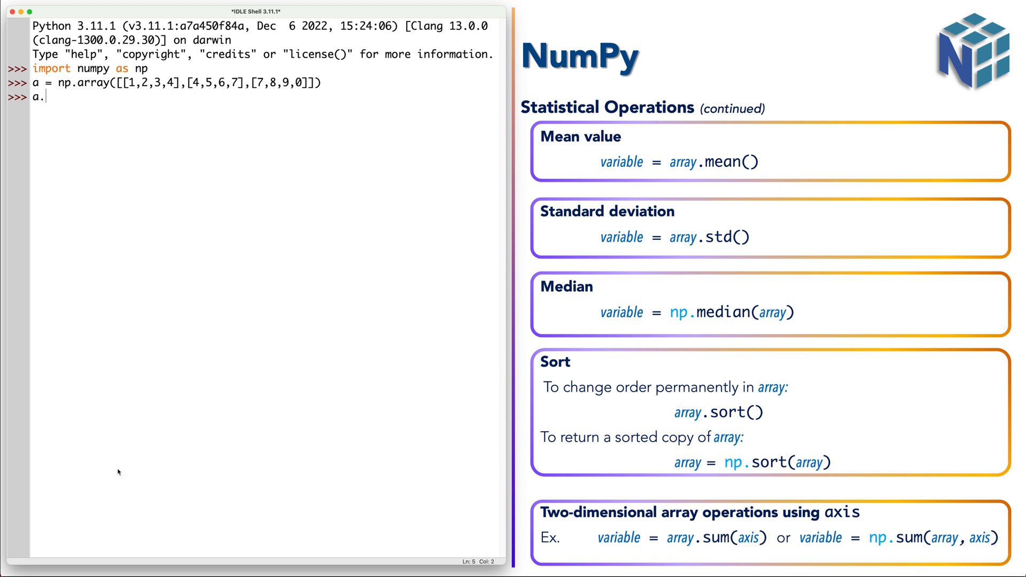
type("sum()")
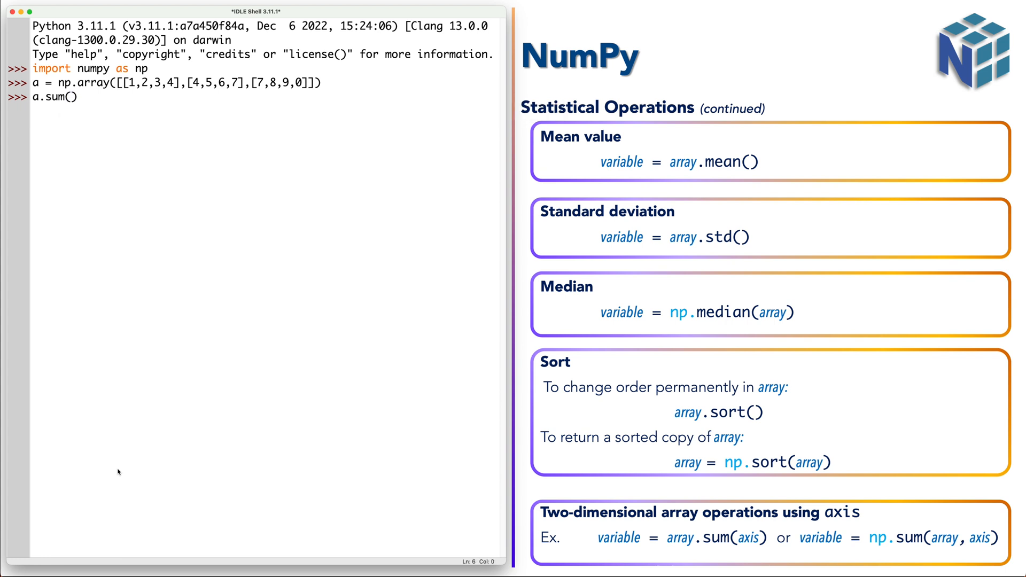
key("Return")
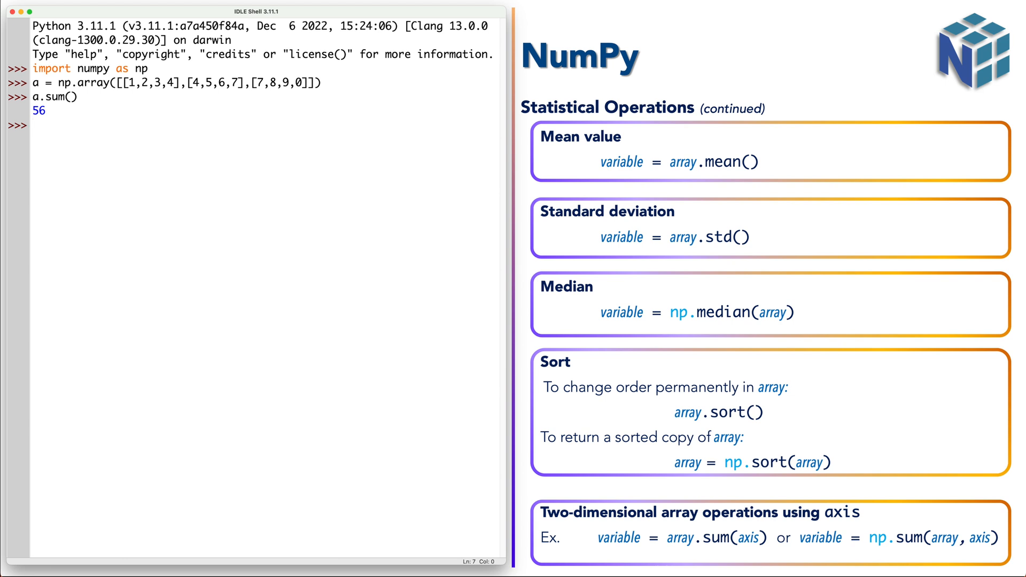
Step: Compute column sums [12, 15, 18, 11] with axis=0 and row sums [10, 22, 24] with axis=1
type("a.sum()")
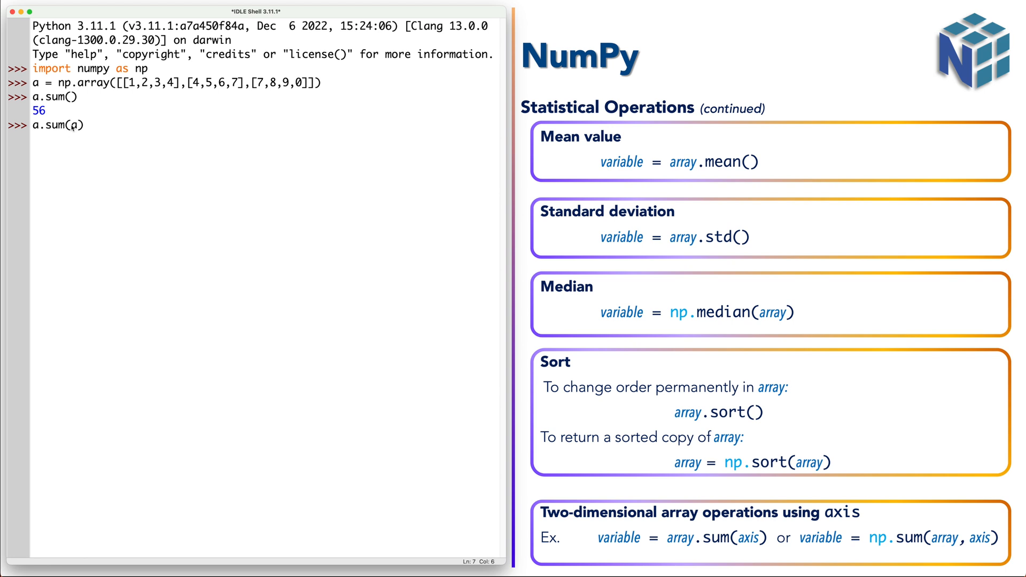
type("xis=")
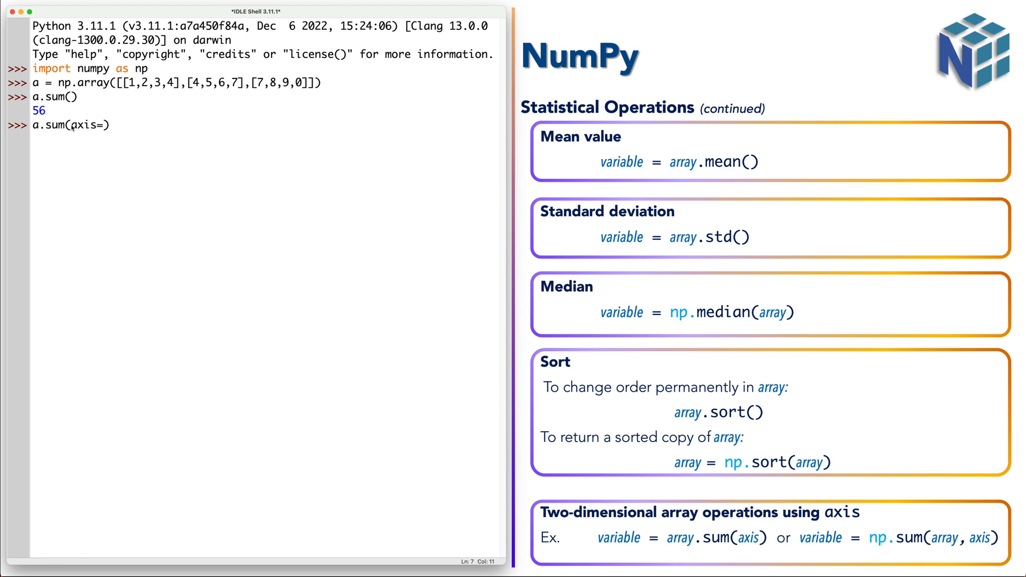
type("0")
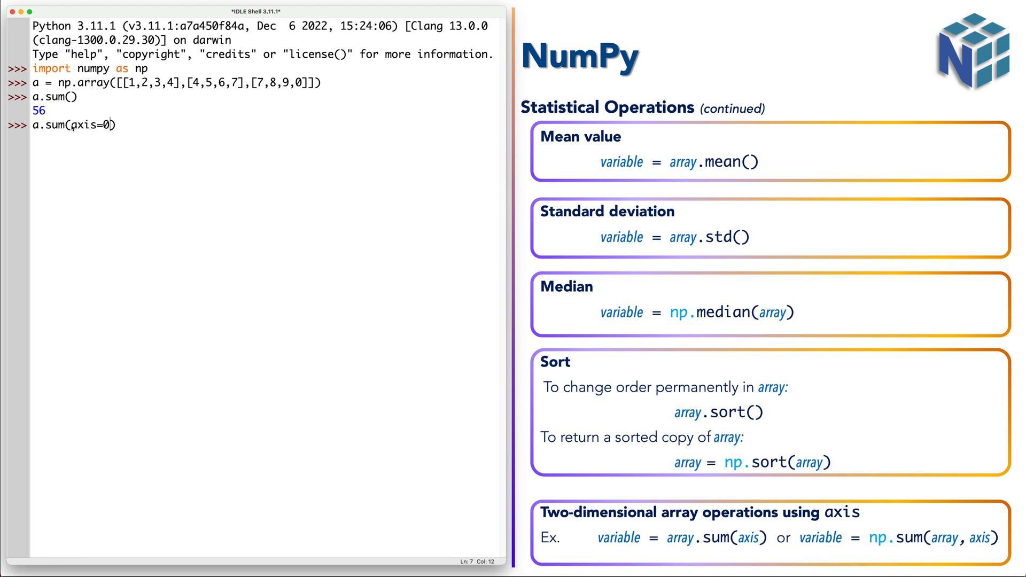
key("Return")
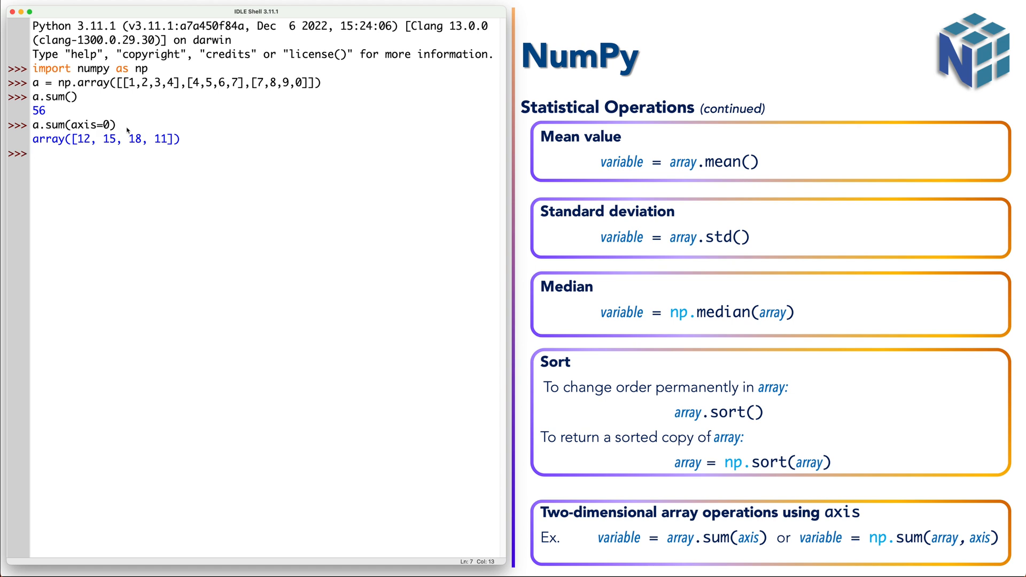
type("a.sum(axis=0)")
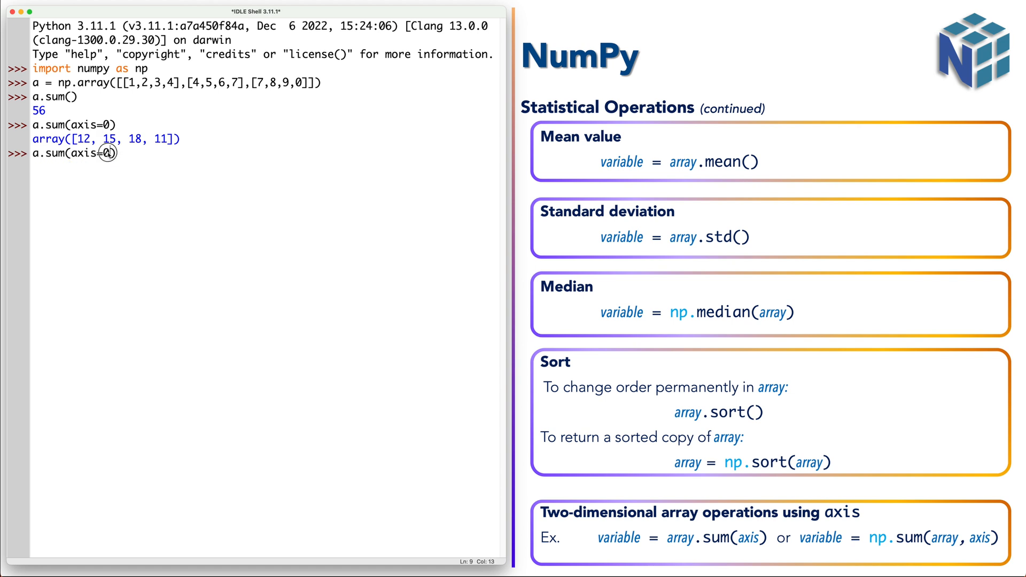
type("1")
key("Return")
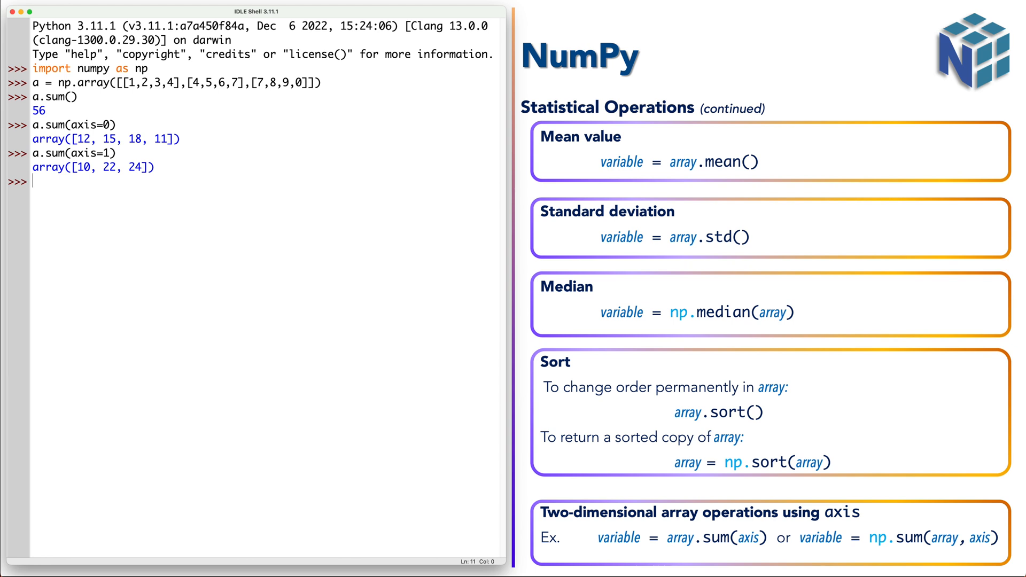
Step: Find the array's overall maximum 9 with np.max(a)
type("np")
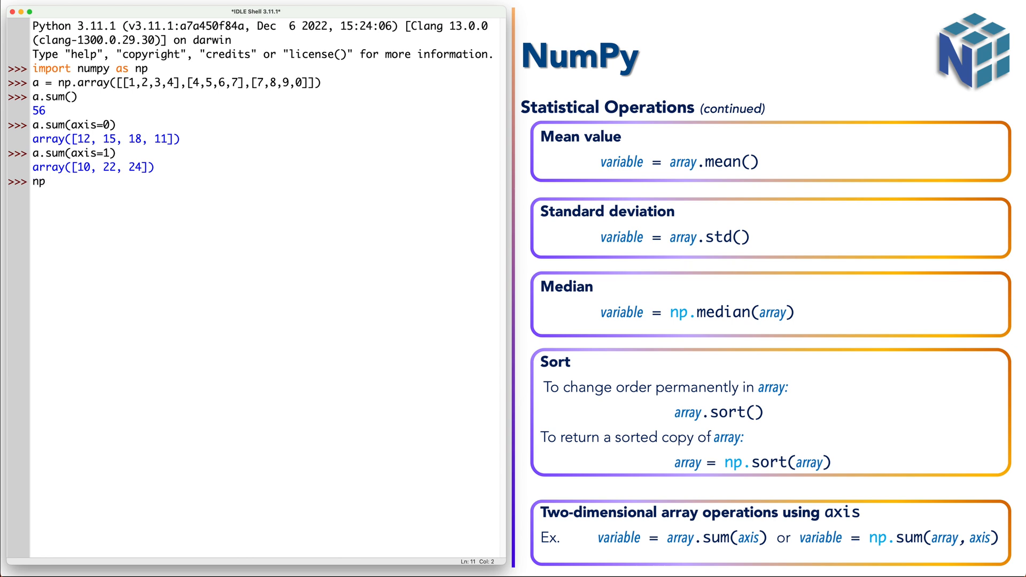
type(".")
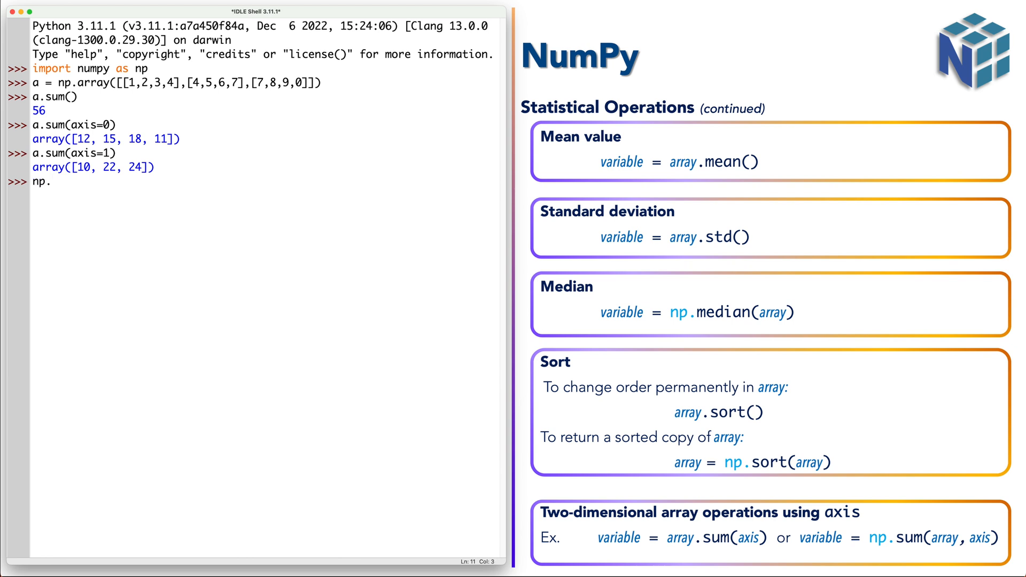
type("max(a")
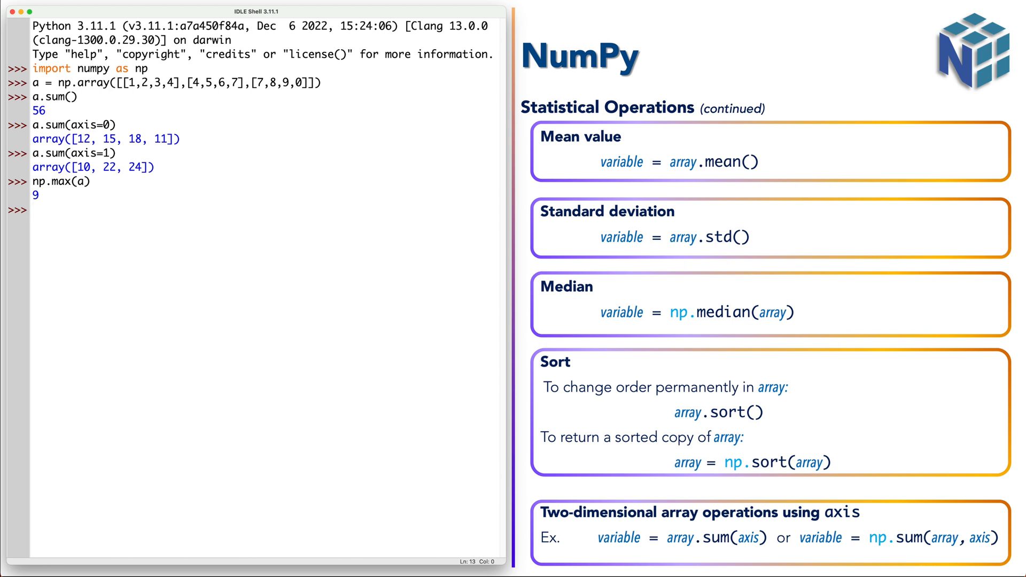
Step: Find column maxima [7, 8, 9, 7] with axis=0 and row maxima [4, 7, 9] with axis=1
left_click(90, 182)
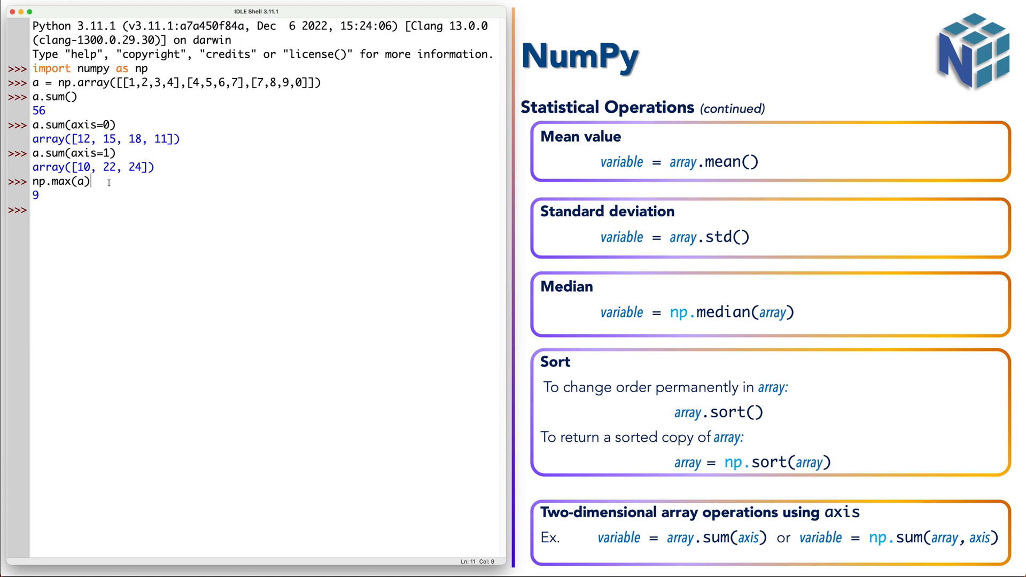
type("np.max(a")
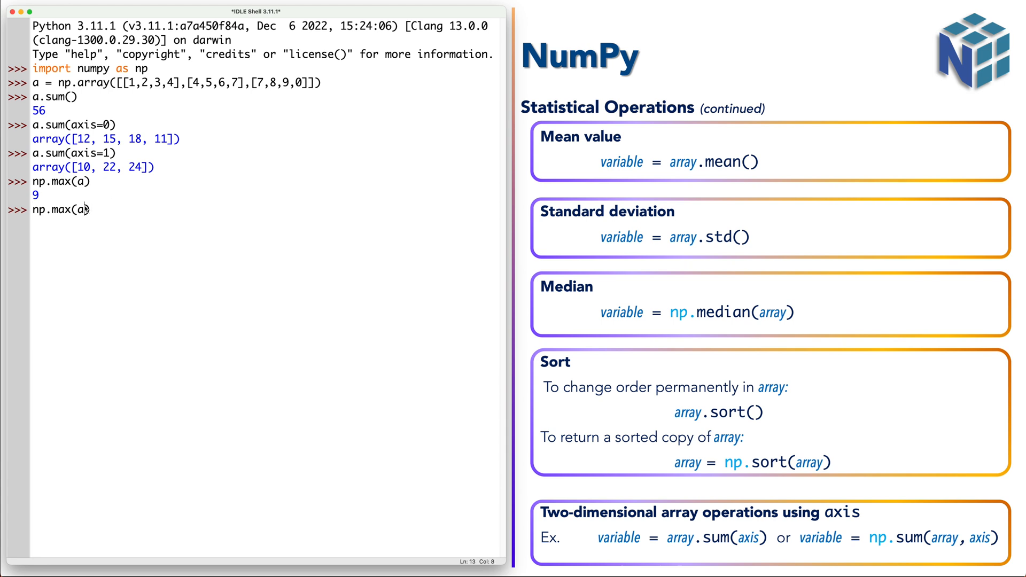
type(",a")
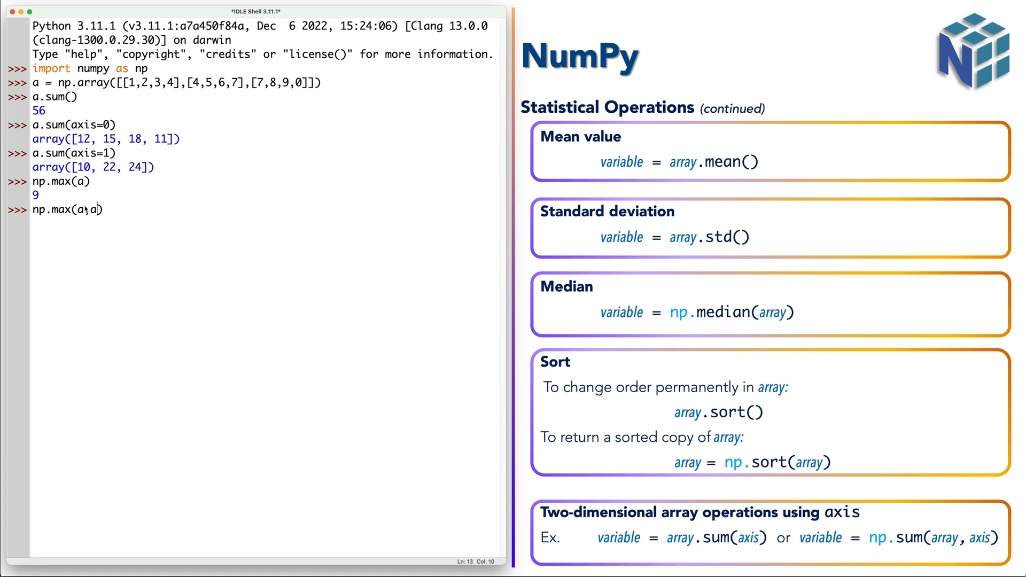
type("axis=0")
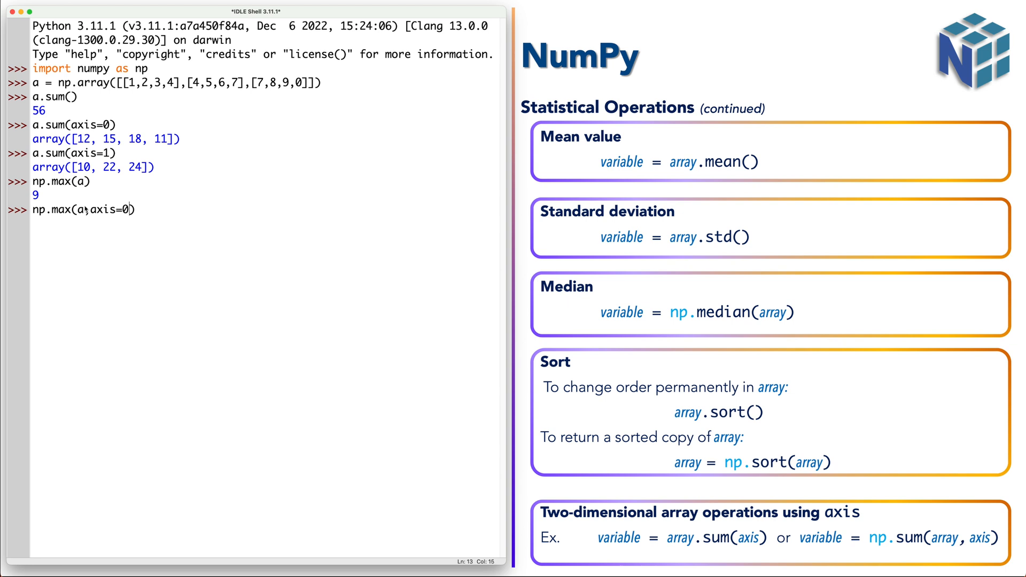
key("Return")
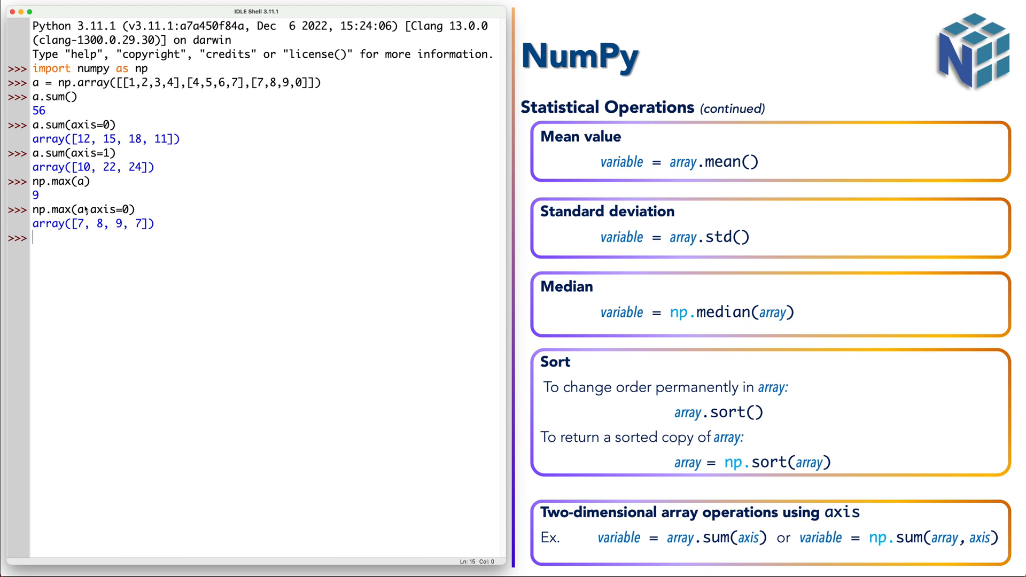
mouse_move(166, 219)
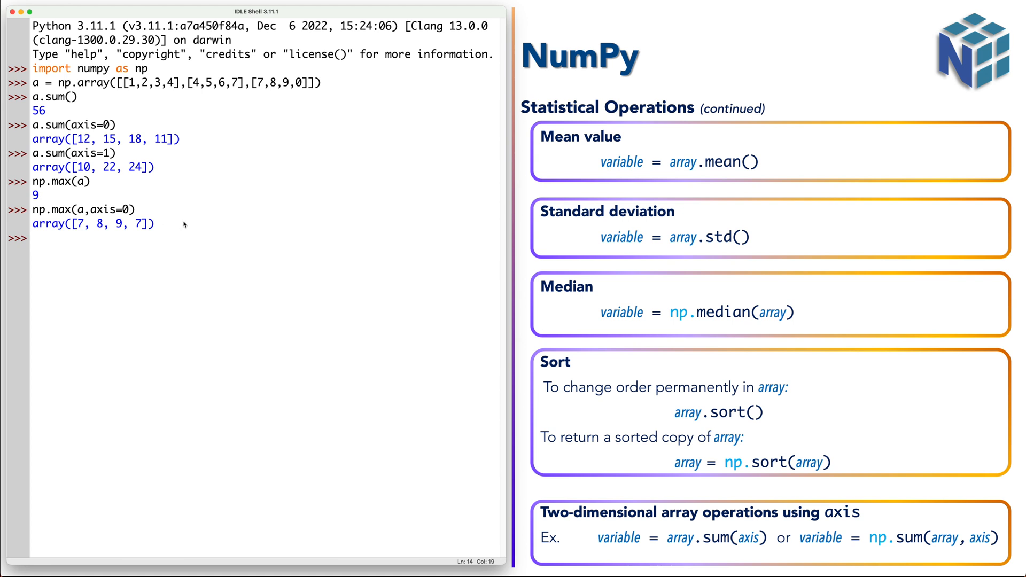
type("np.max(a,axis=0)")
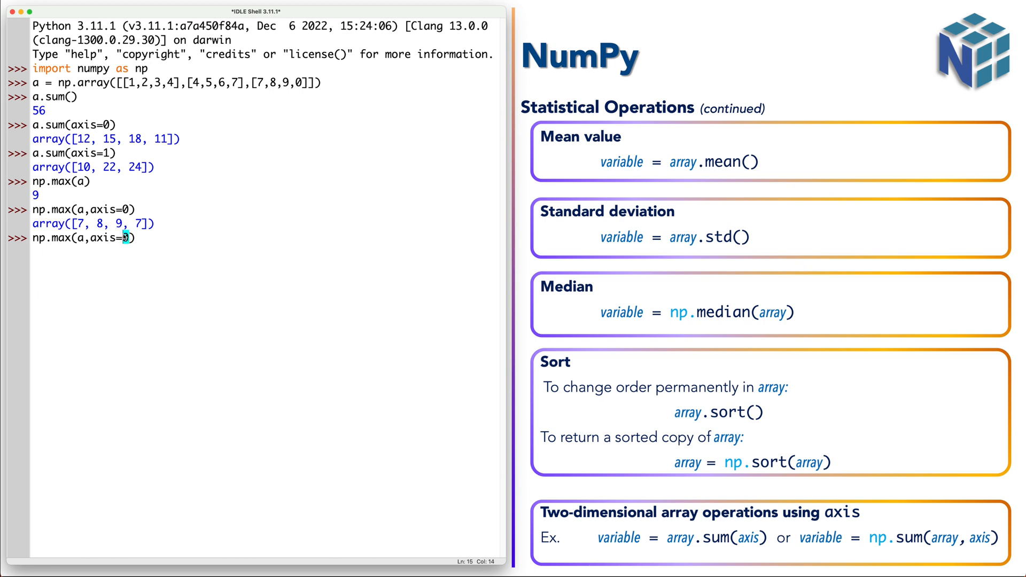
type("1")
key("Return")
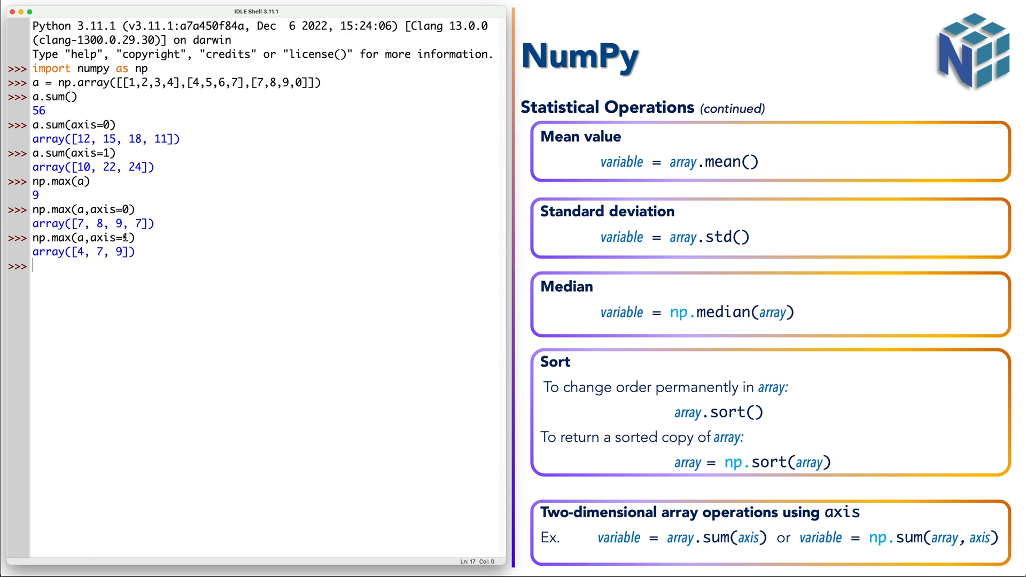